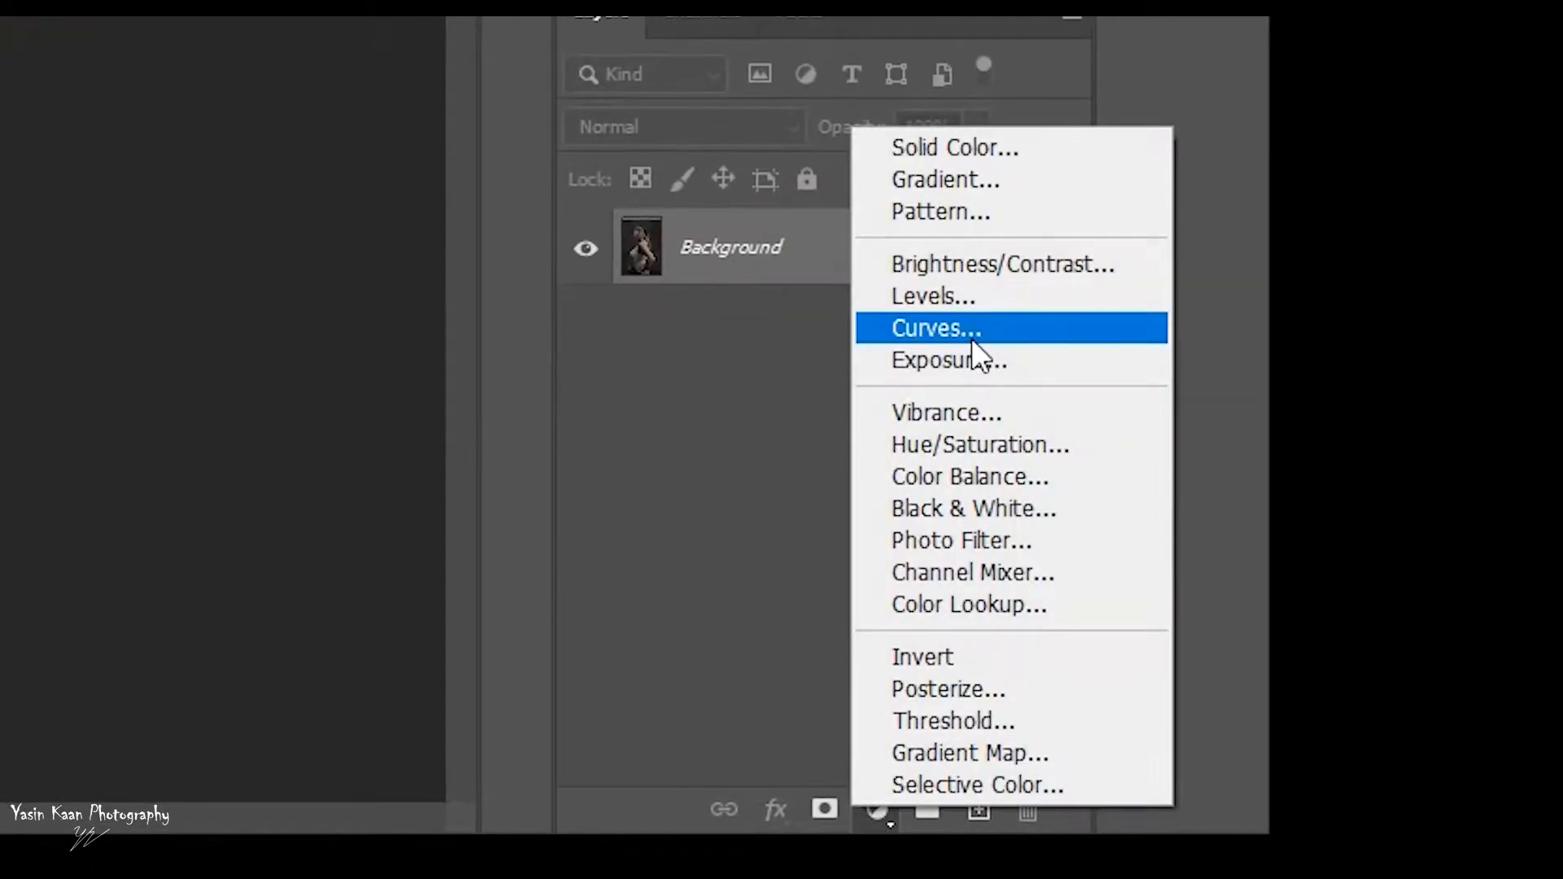
- Apply Image to Layer 1 with Subtract, set Soft Light, and blur it 50 px
left_click(934, 328)
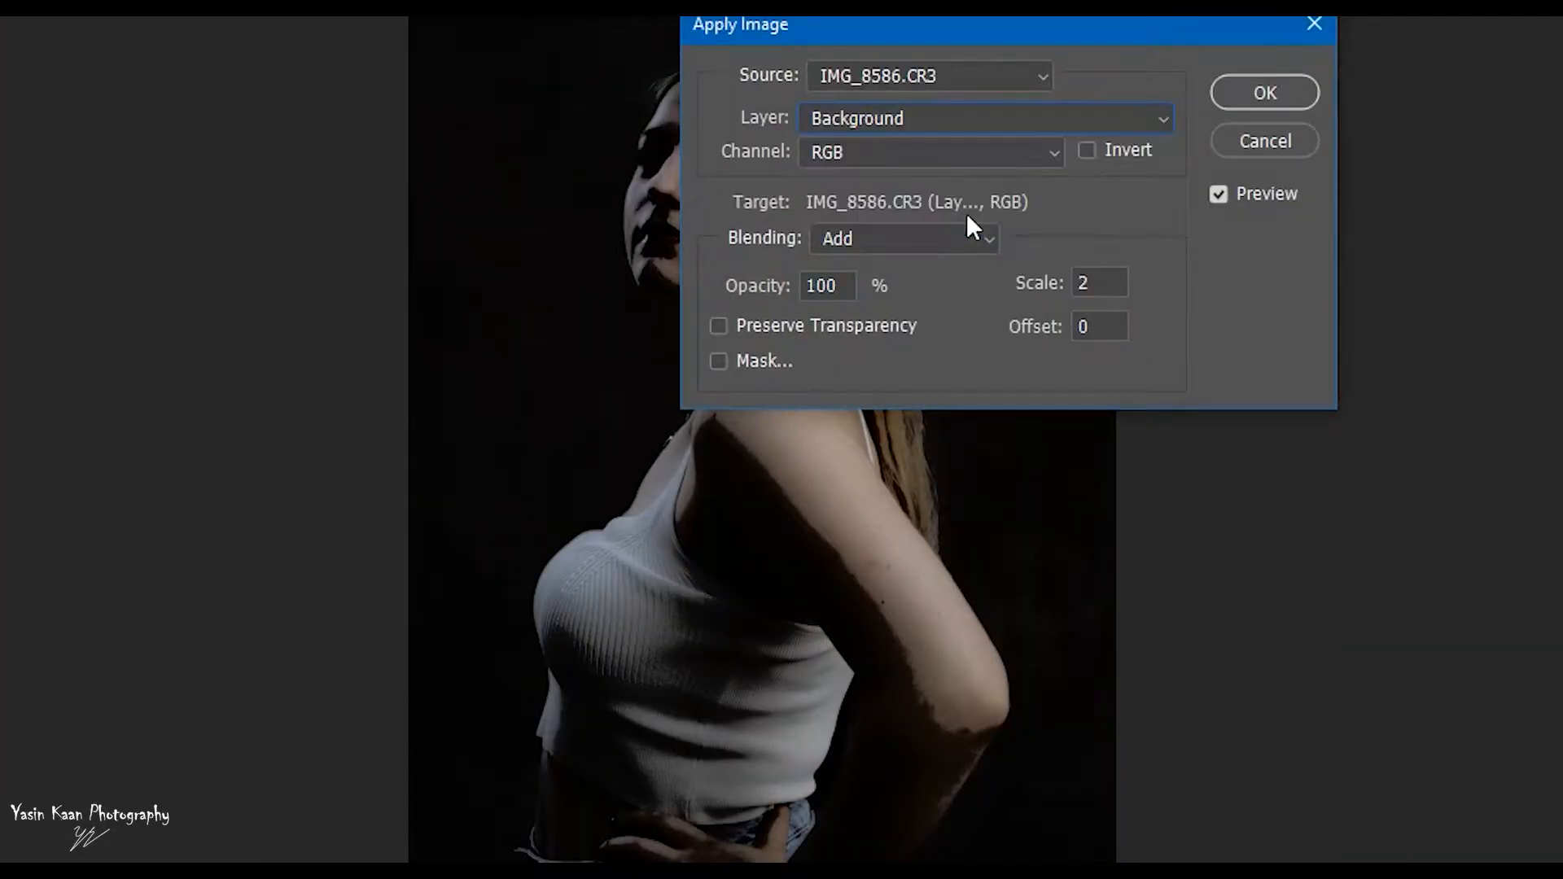
left_click(902, 238)
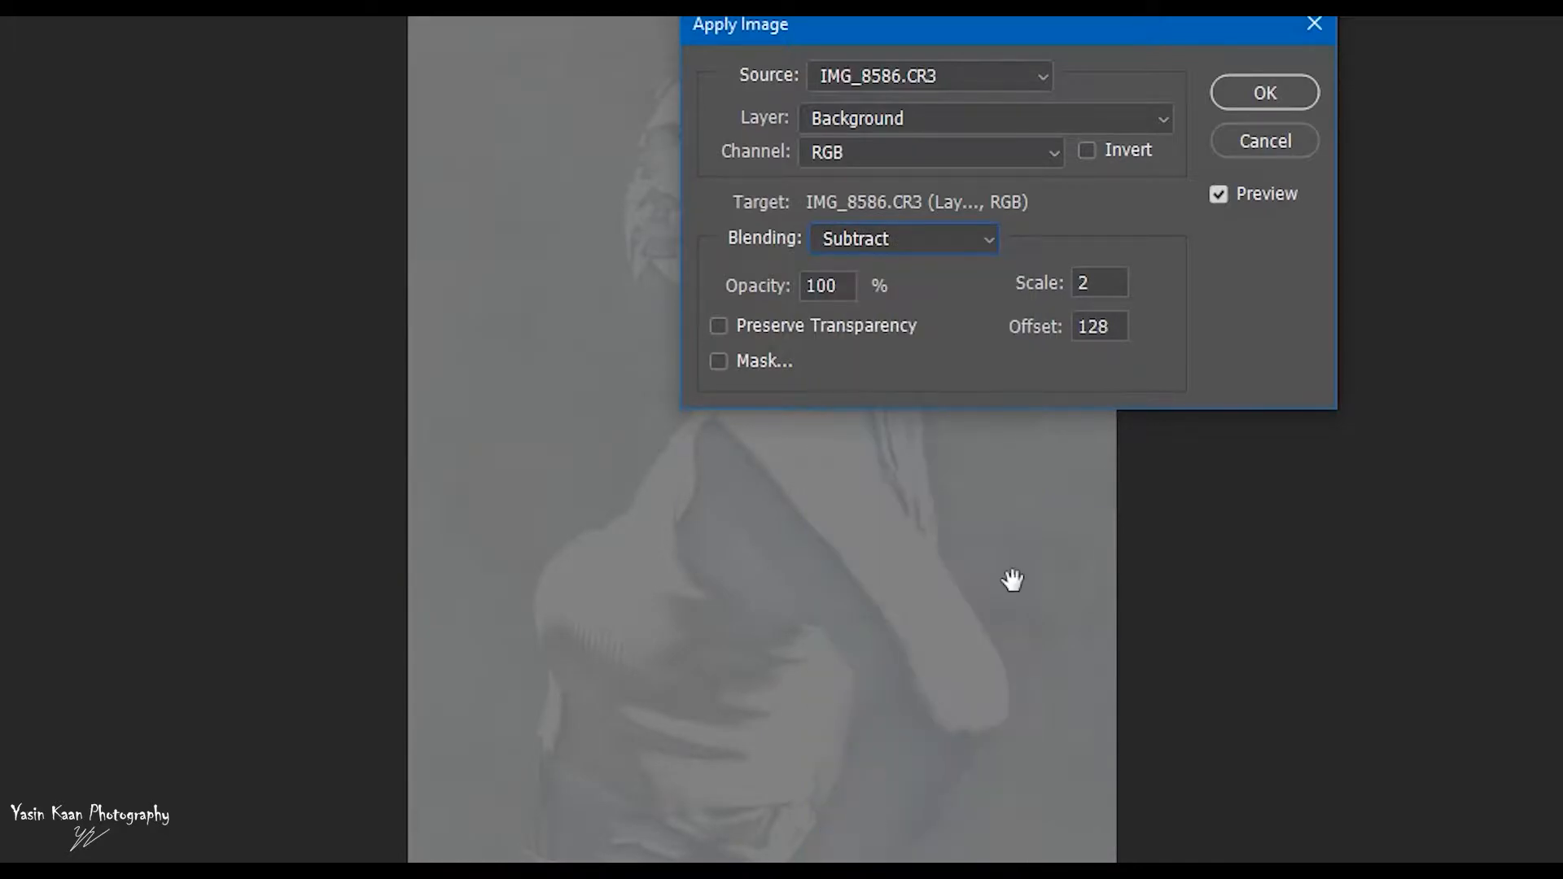
left_click(1262, 92)
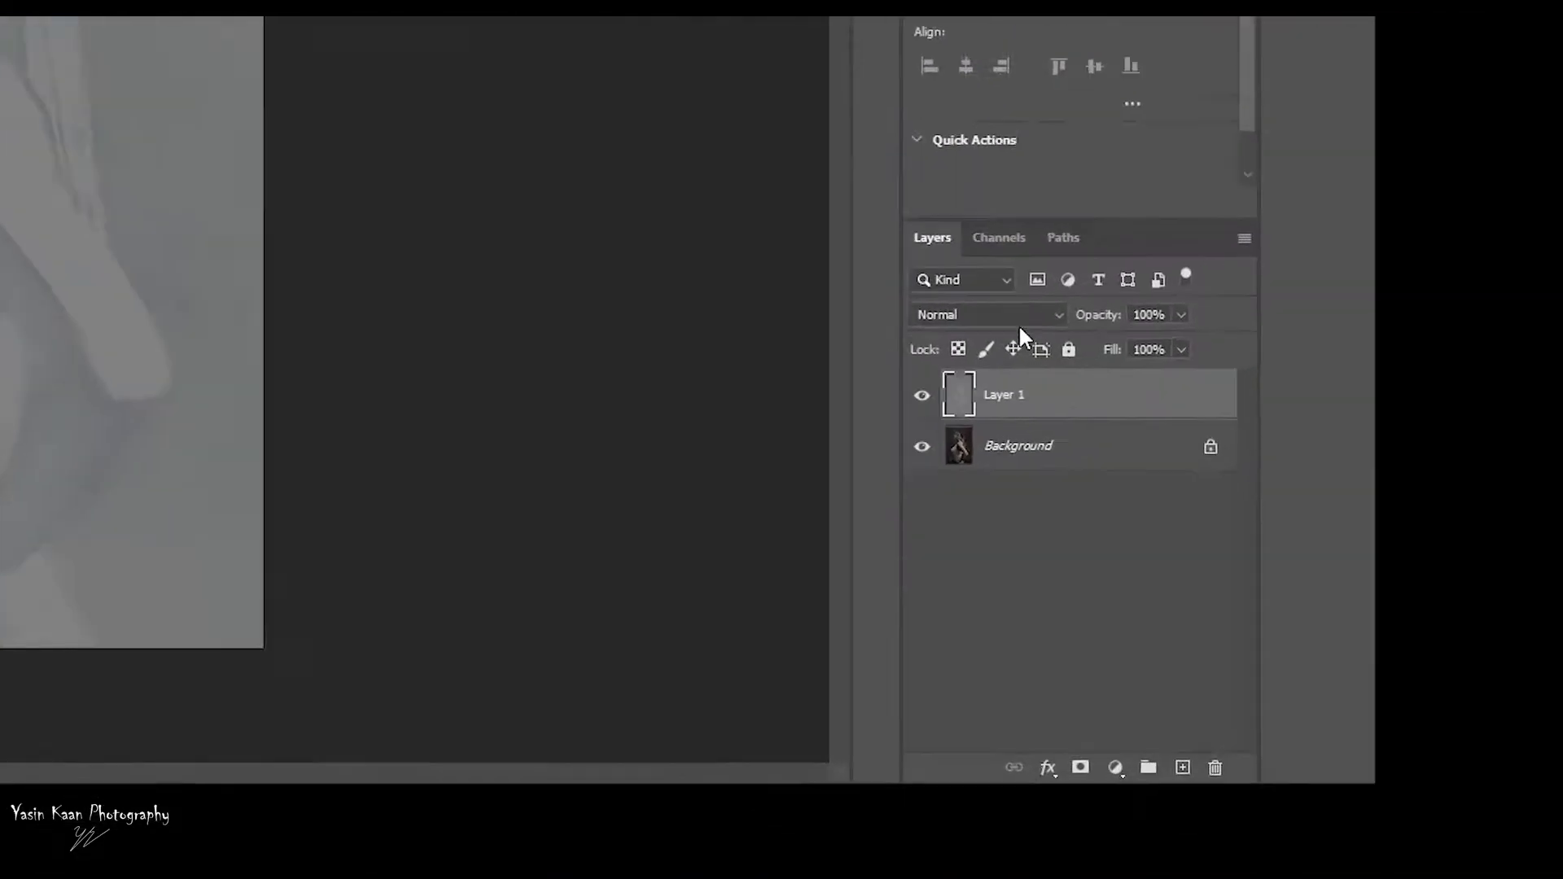
left_click(986, 314)
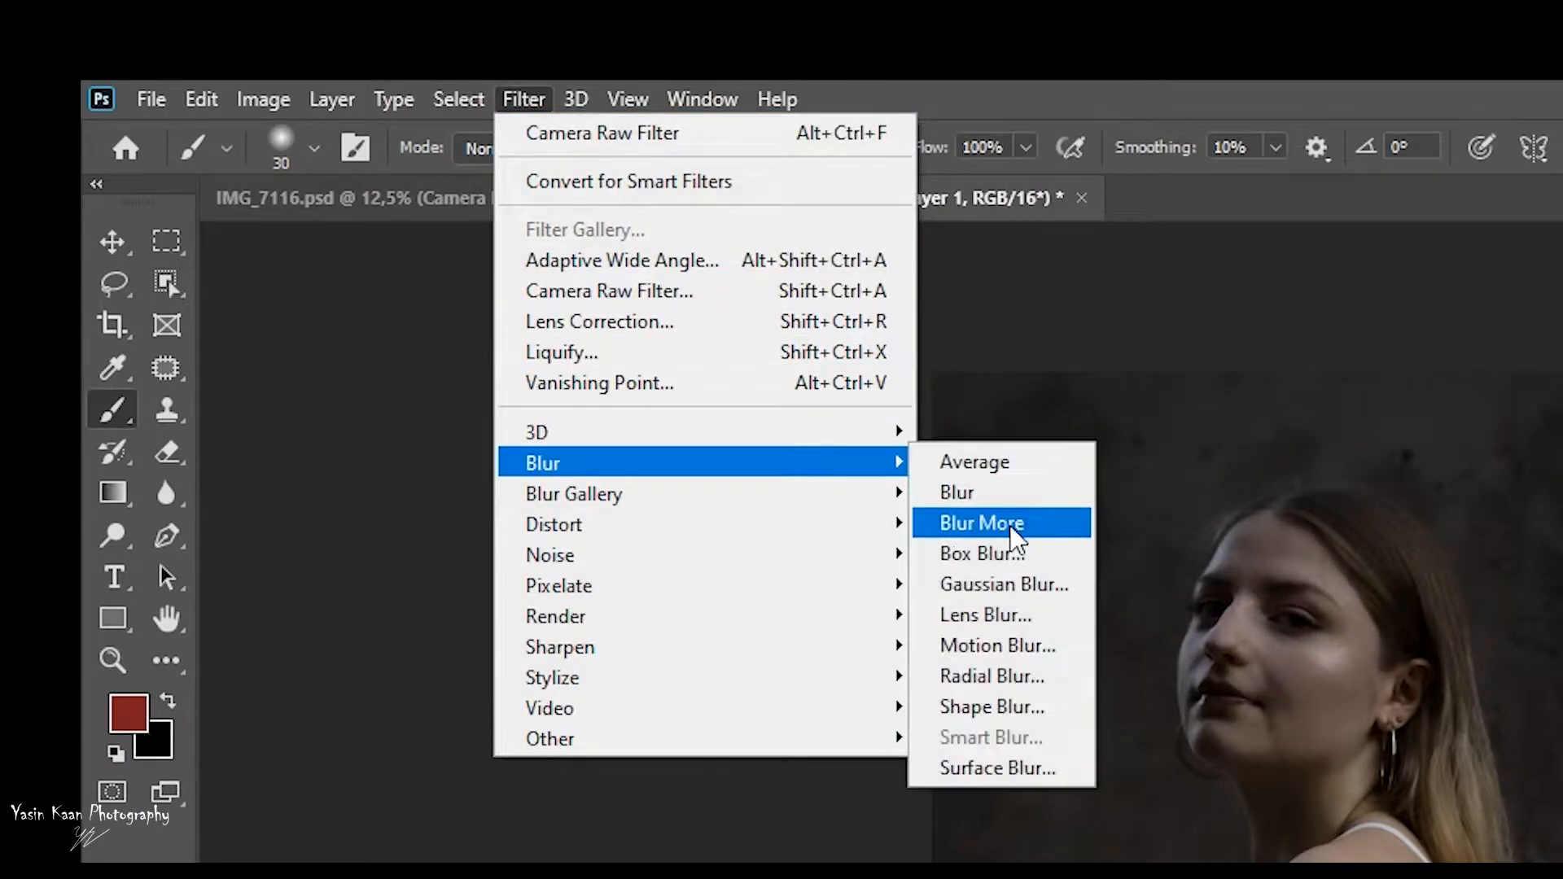
left_click(1004, 585)
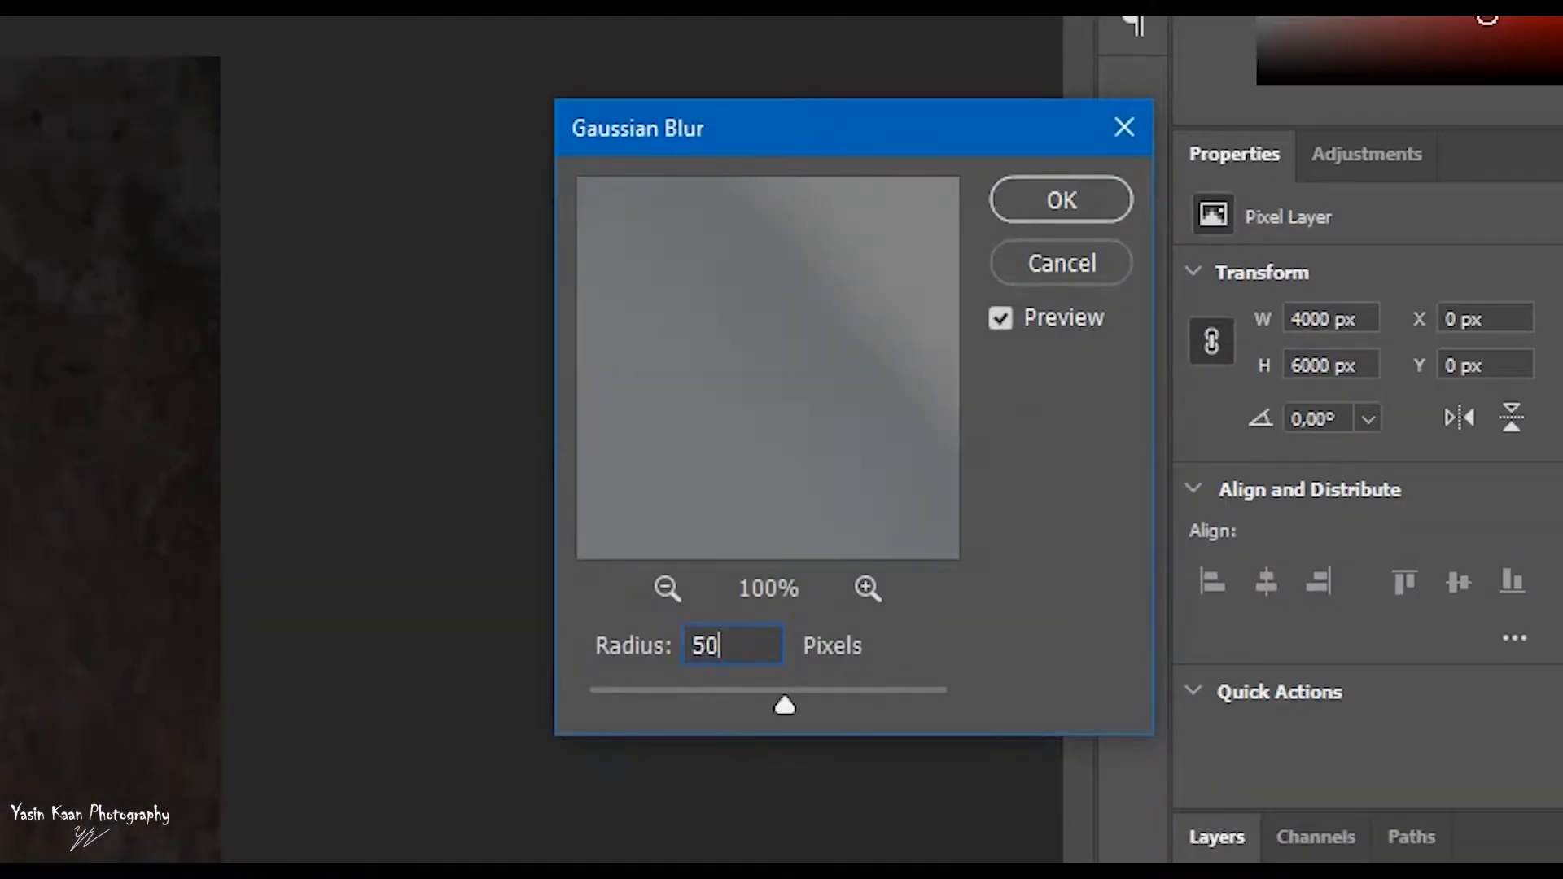
left_click(1058, 199)
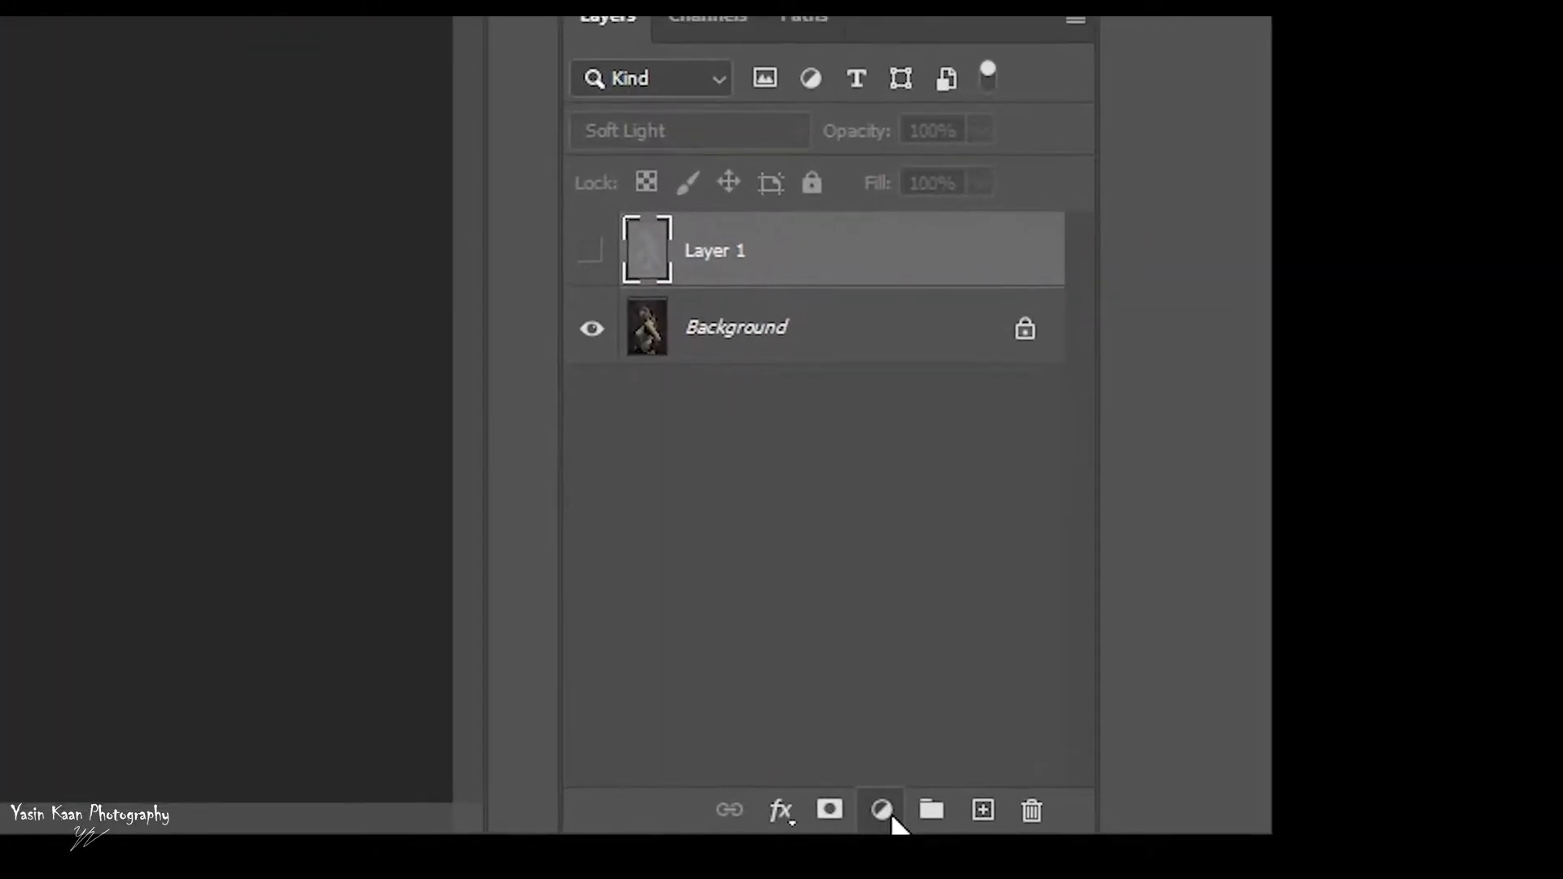
- Add Black & White, stamp visible into Layer 2, delete Curves 1, and blur Layer 2 50 px
left_click(880, 809)
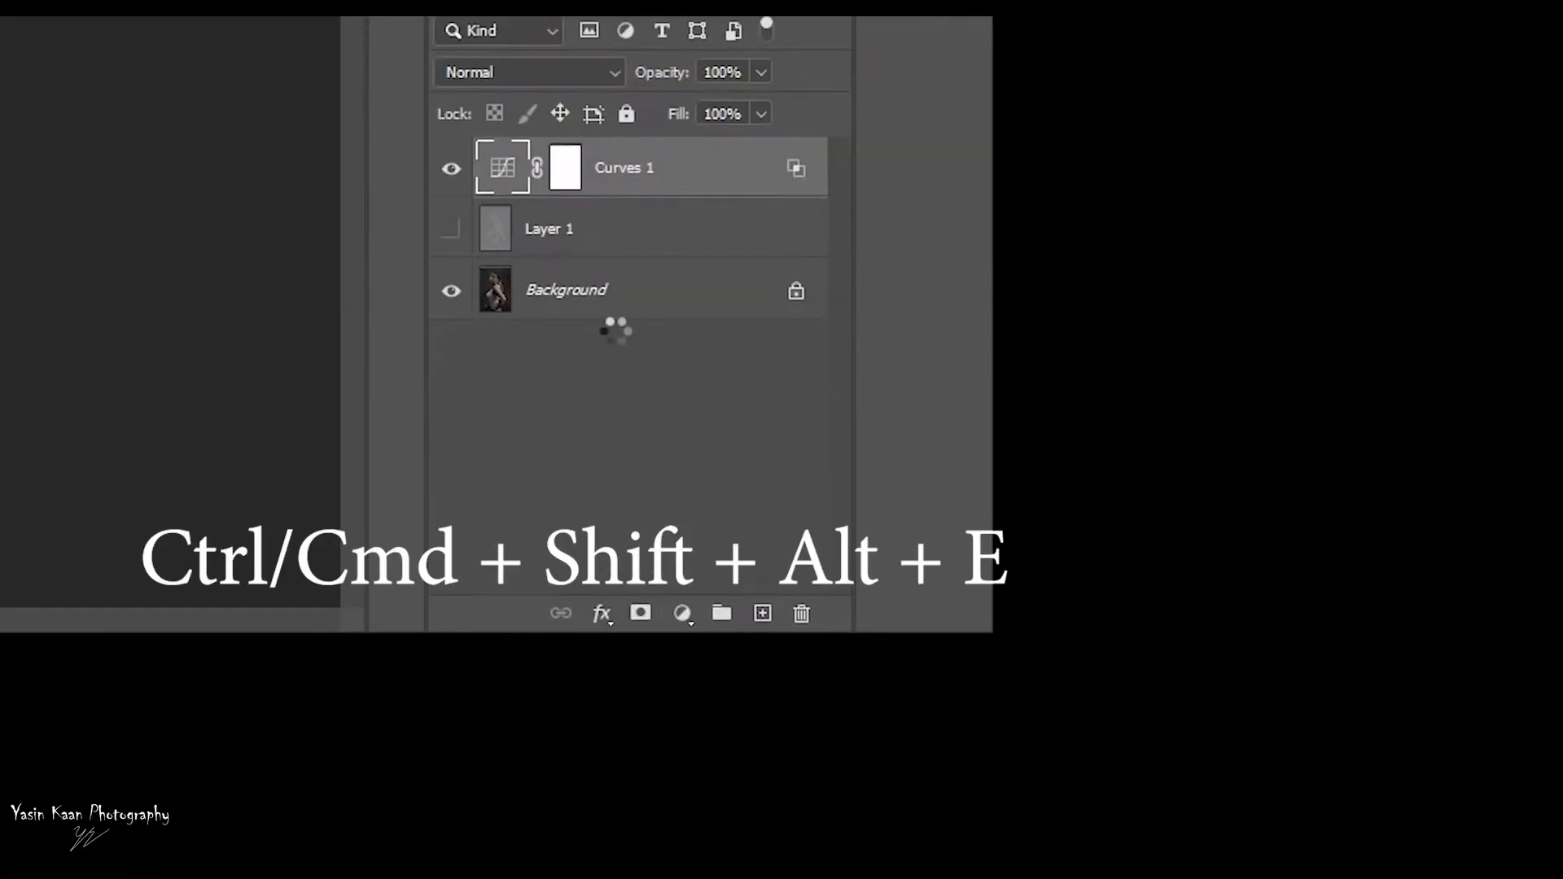
key("ctrl+shift+alt+e")
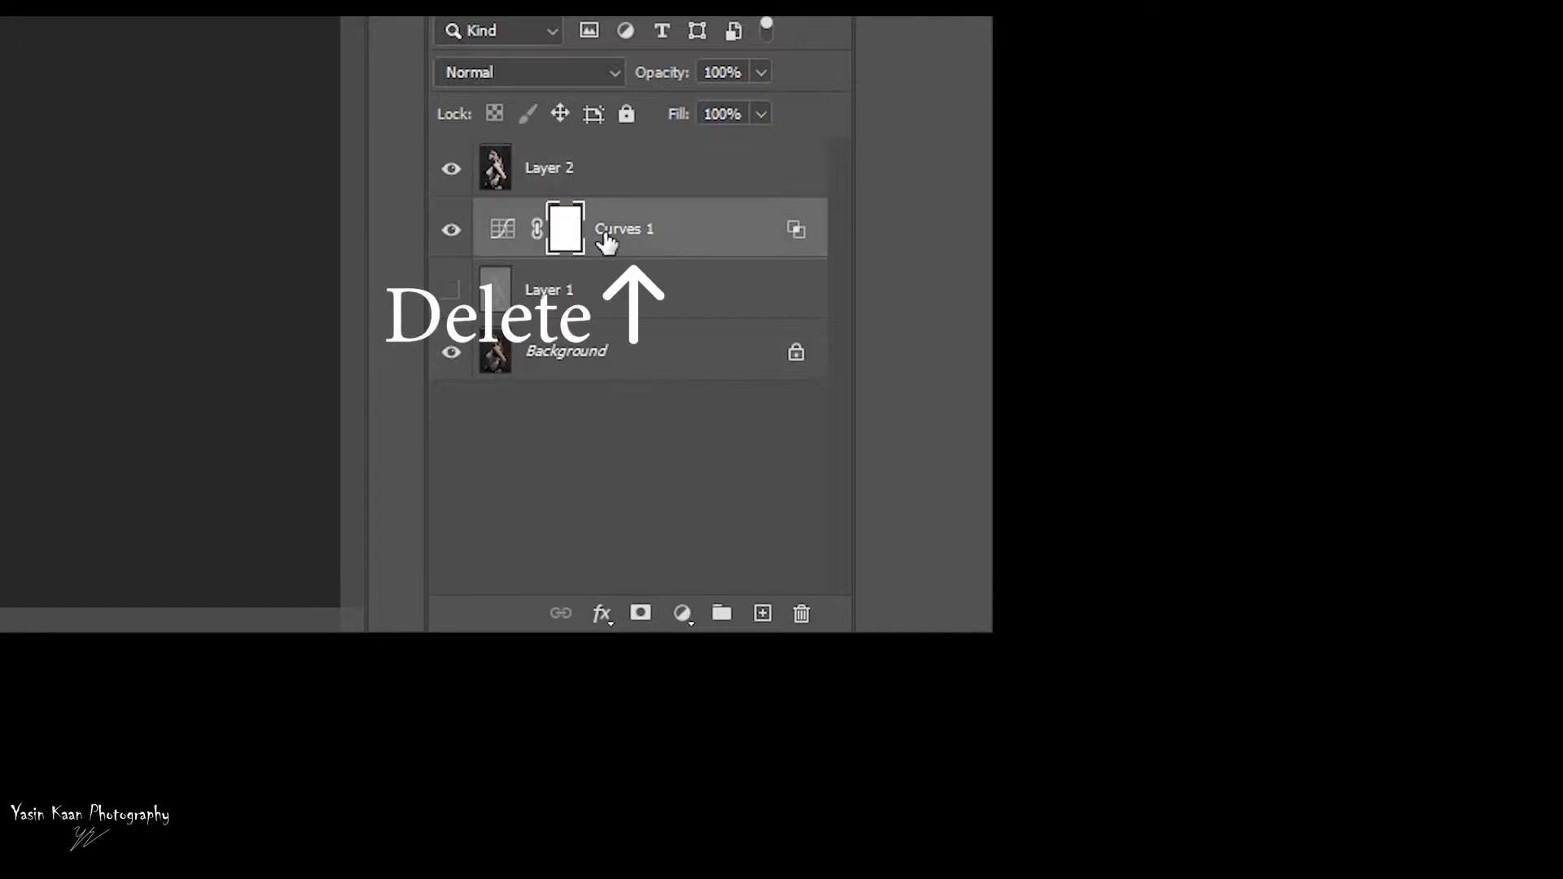
left_click(218, 36)
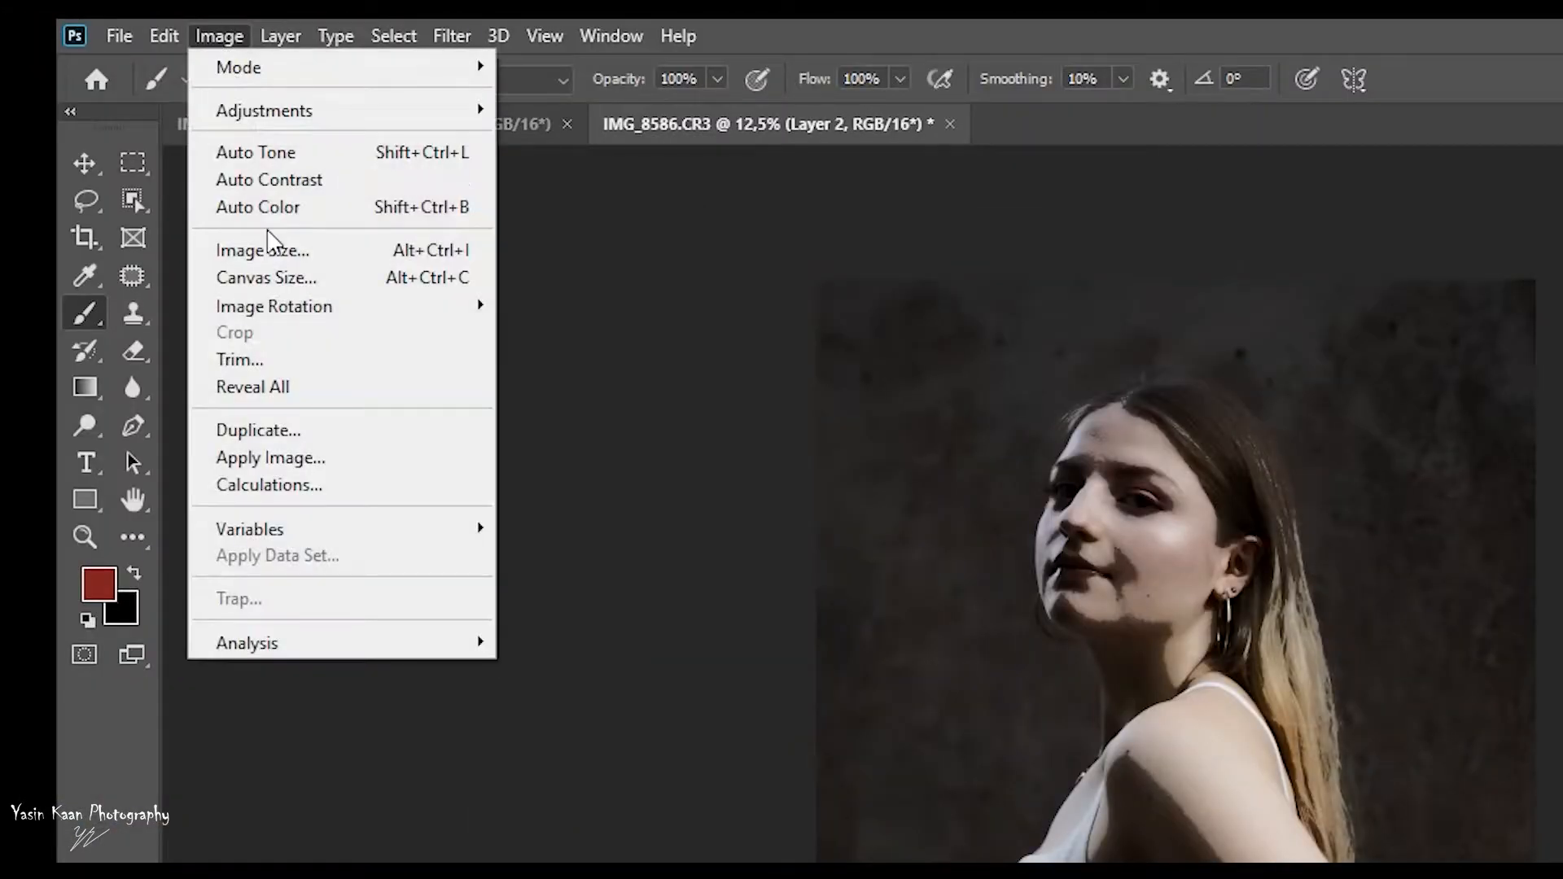
left_click(270, 457)
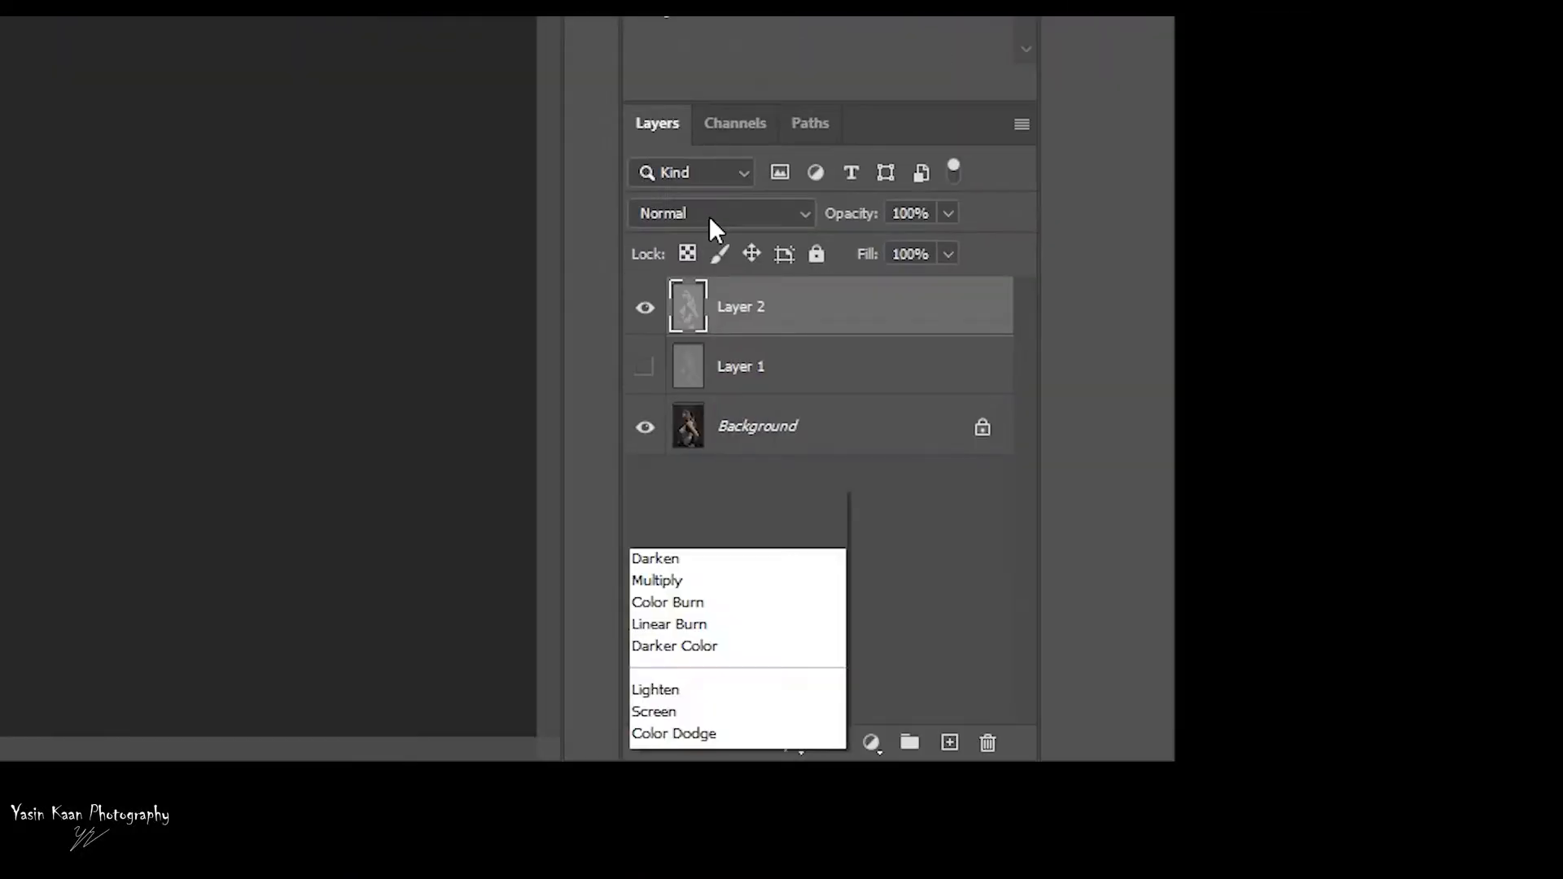
left_click(554, 84)
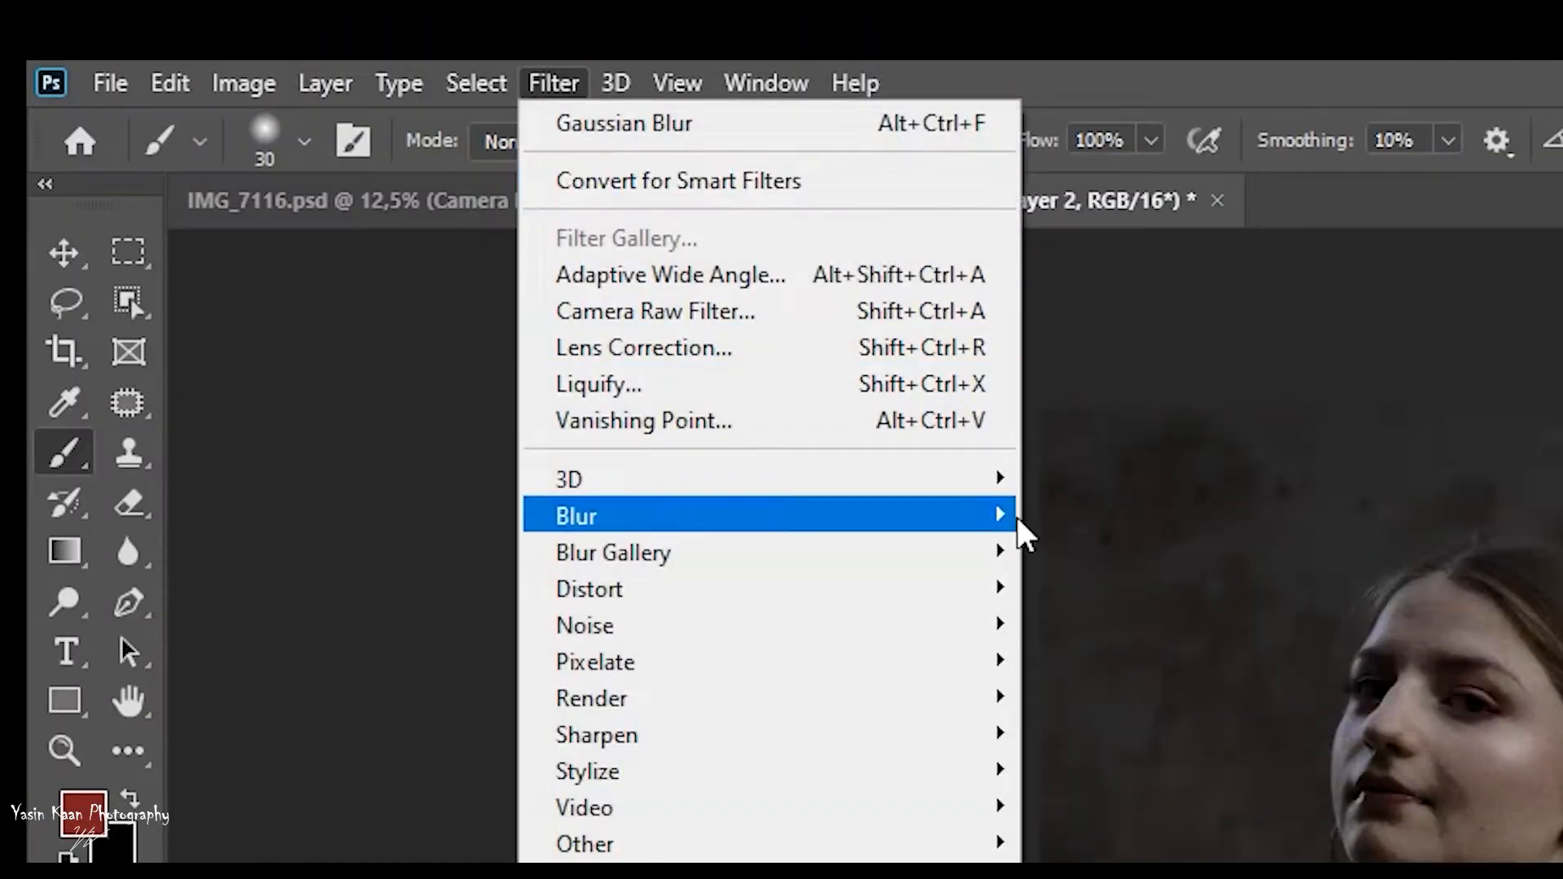
left_click(623, 123)
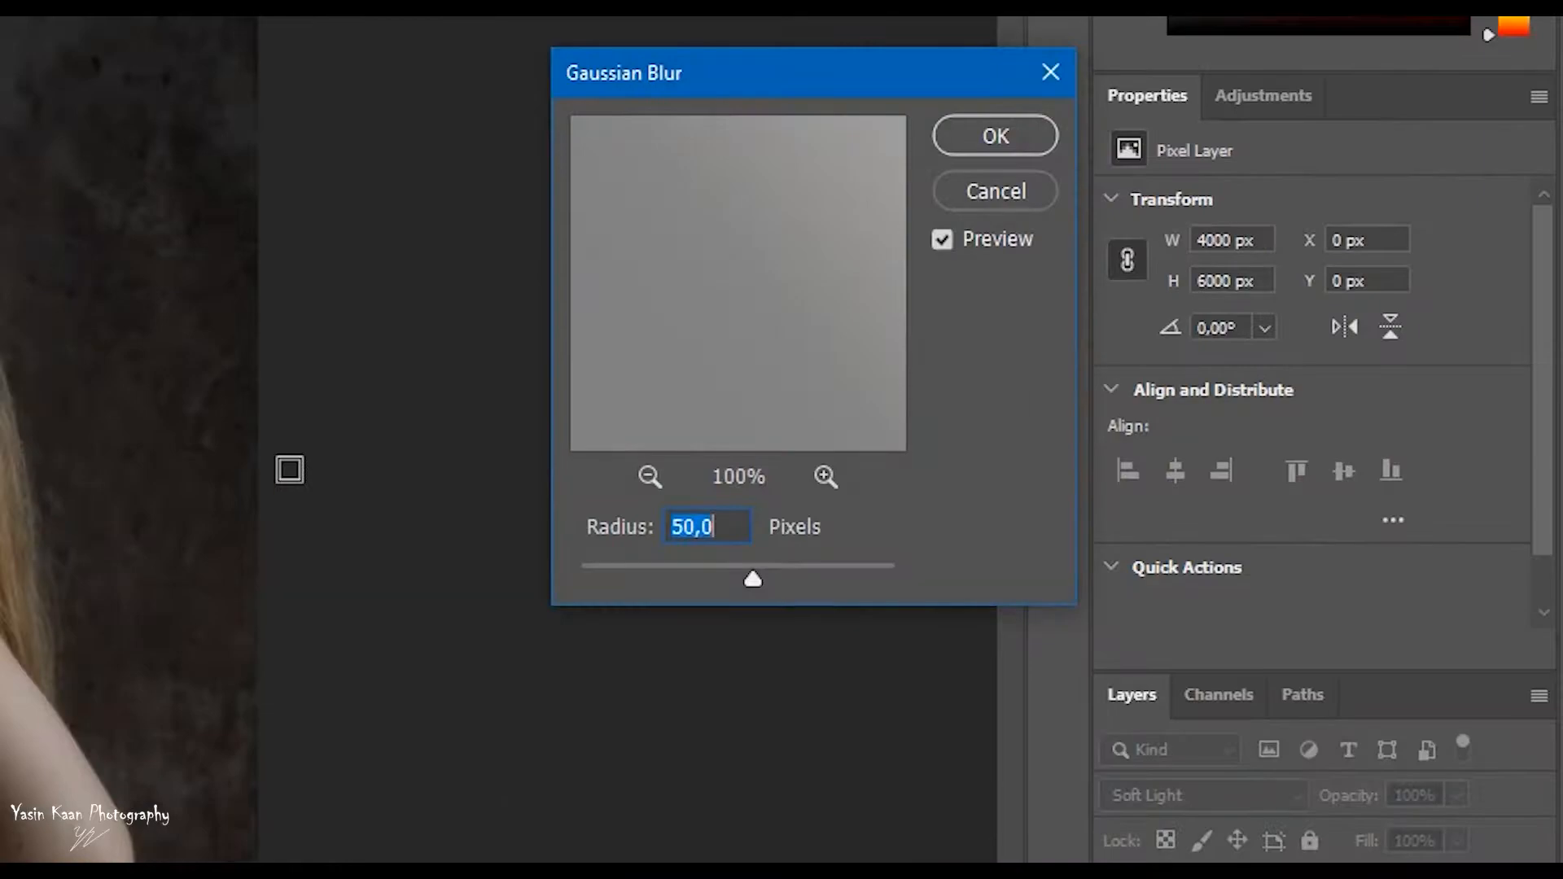
left_click(993, 136)
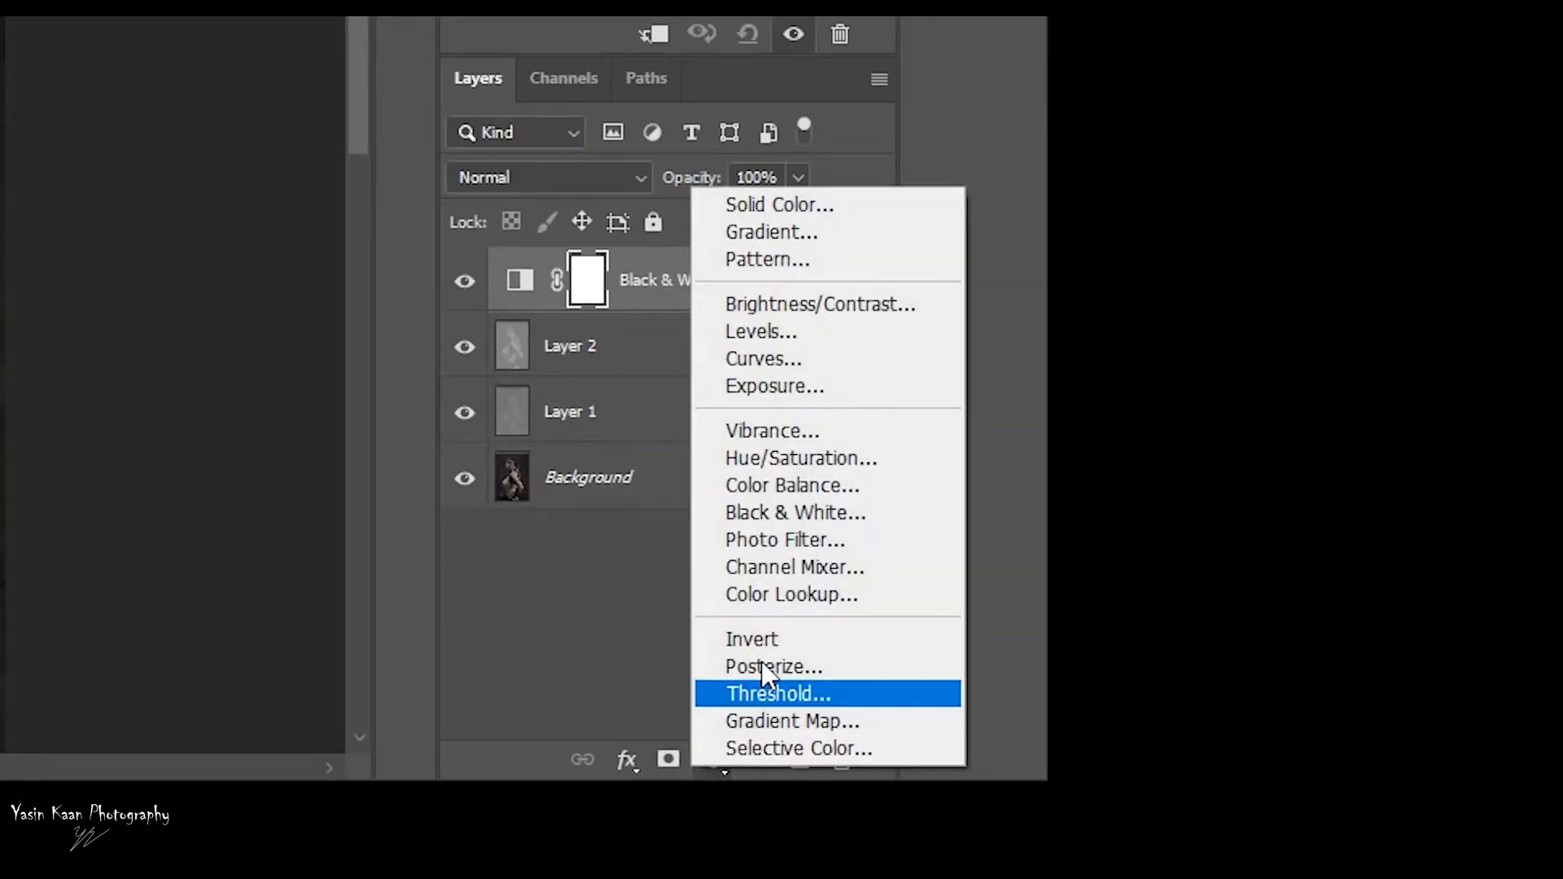
- Add a brightening Curves layer, brush it onto the figure, and group the selected layers
left_click(764, 359)
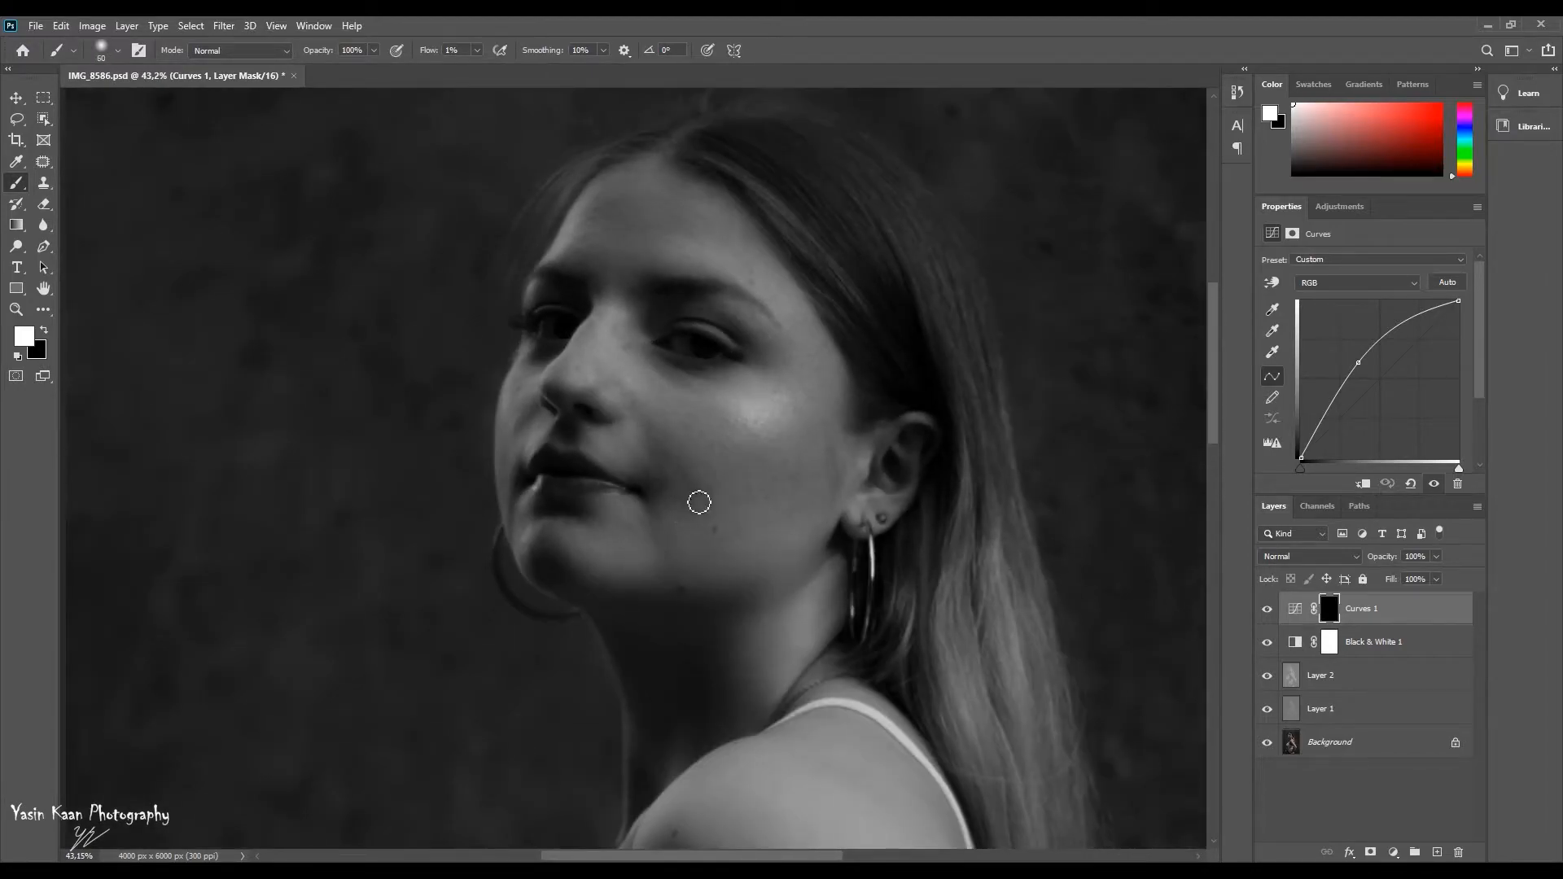
mouse_move(637, 354)
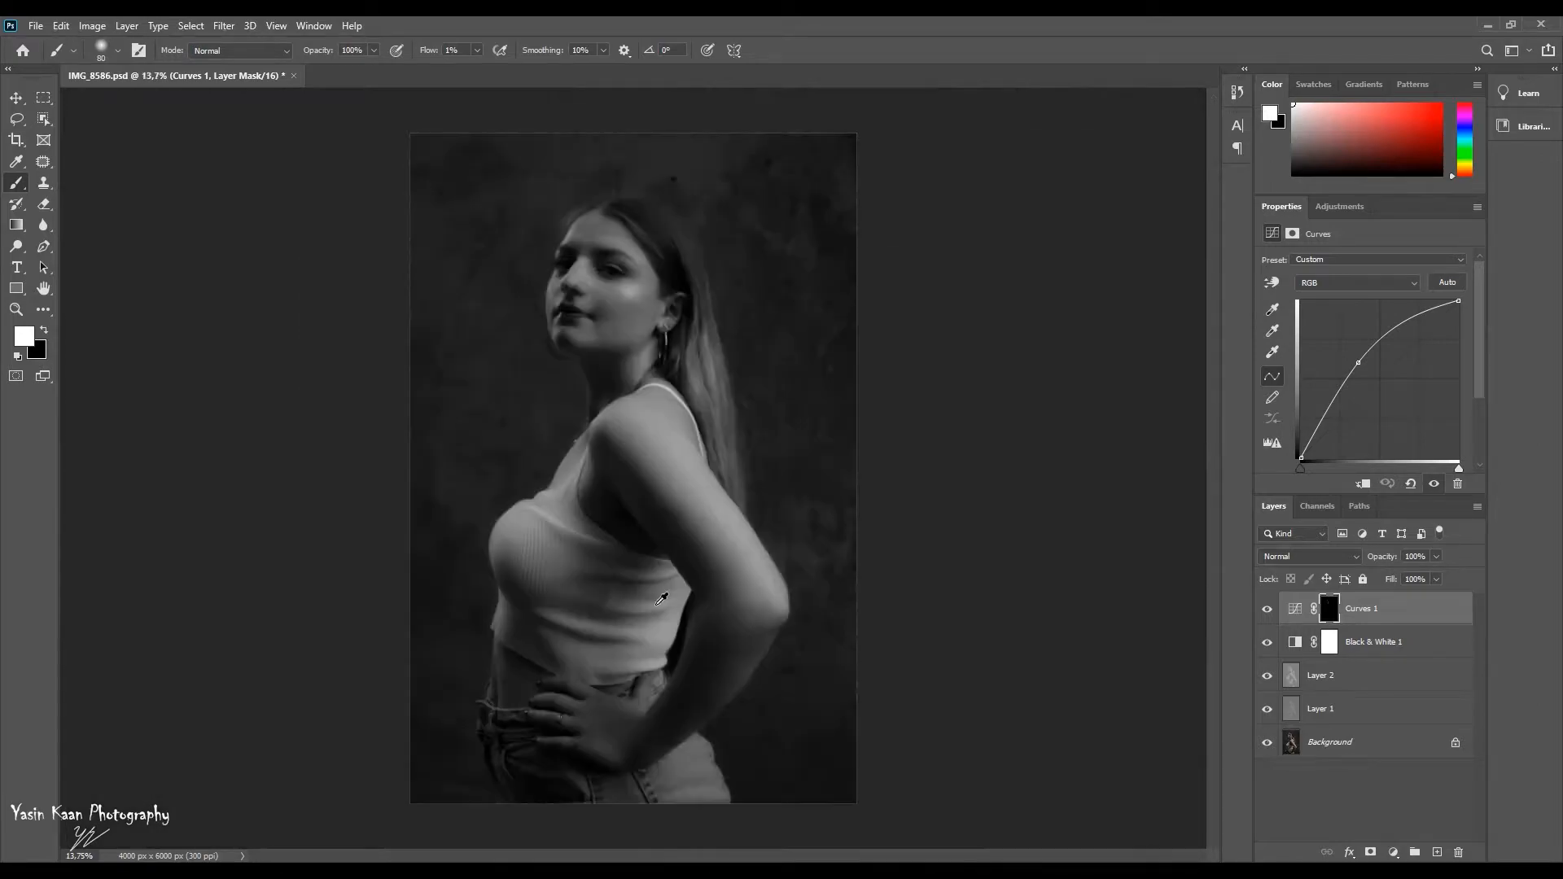
left_click(1266, 642)
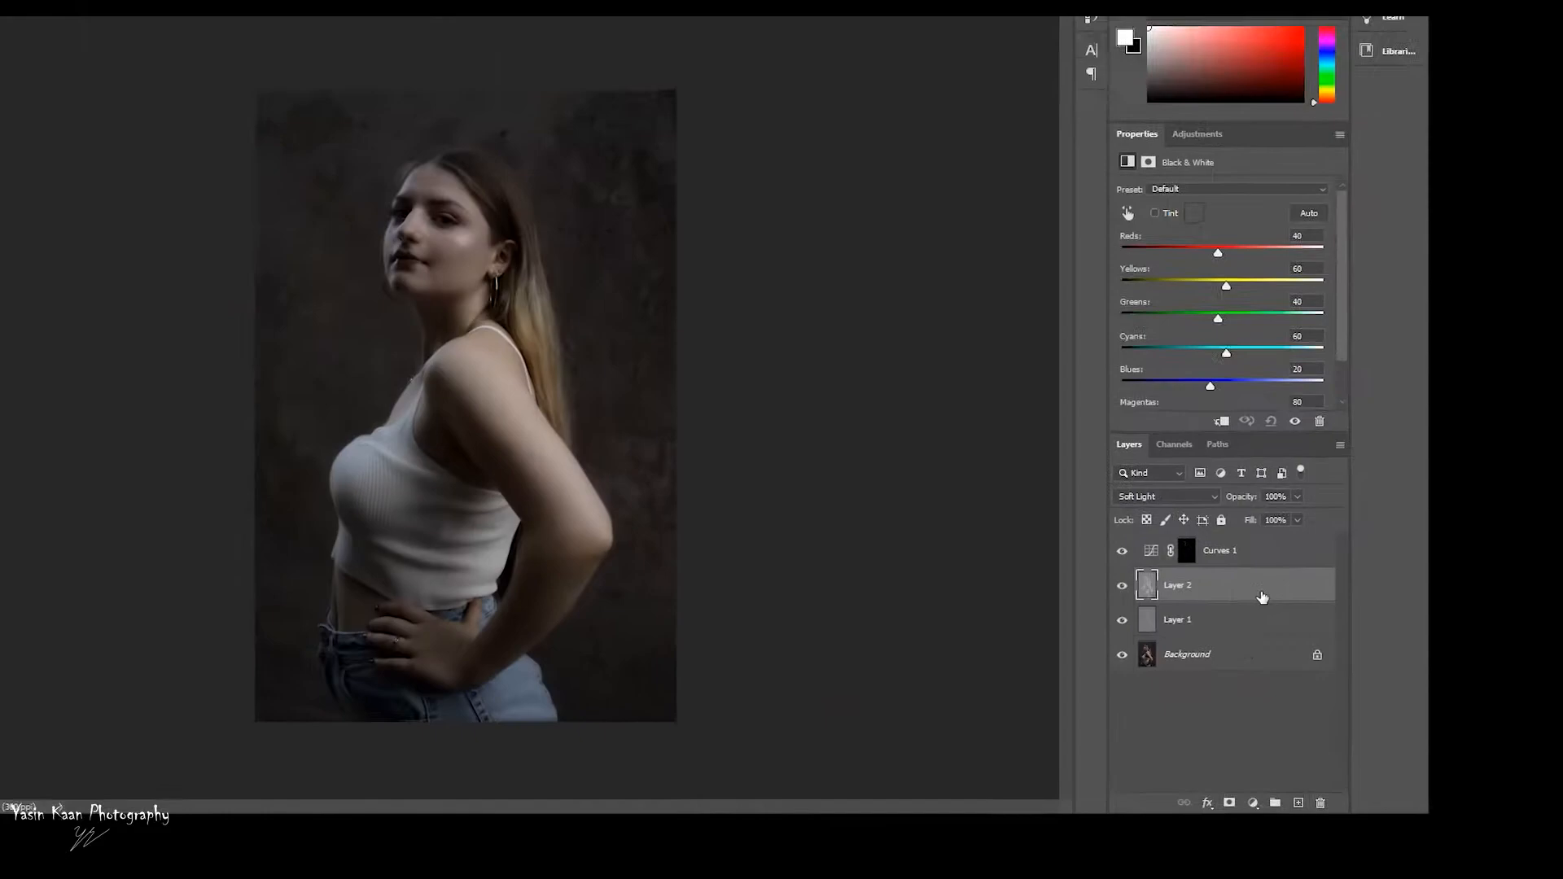
left_click(876, 807)
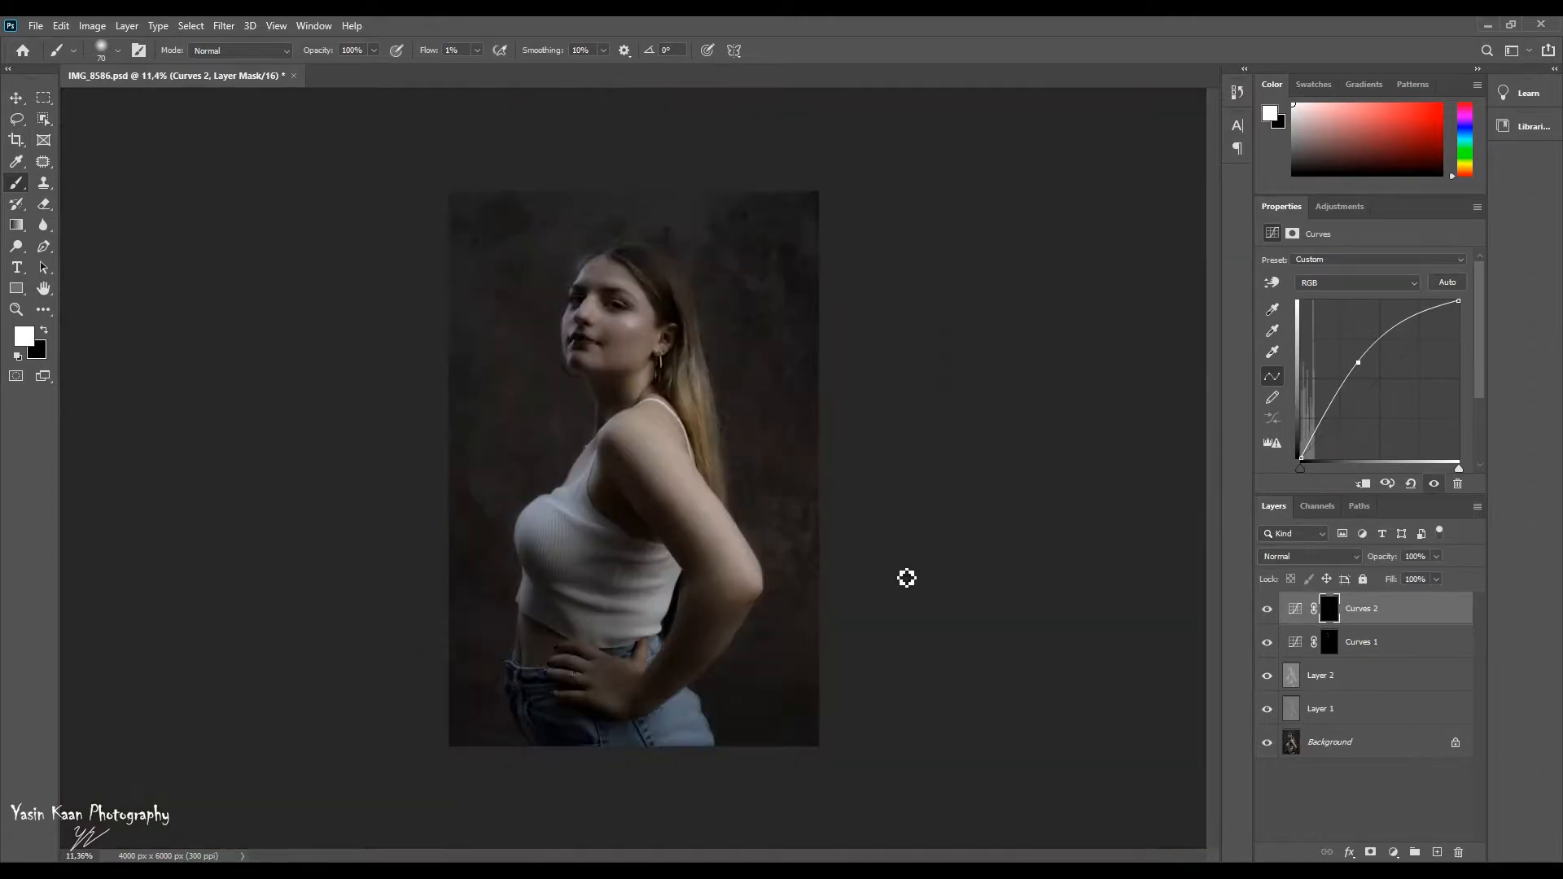
key("ctrl+g")
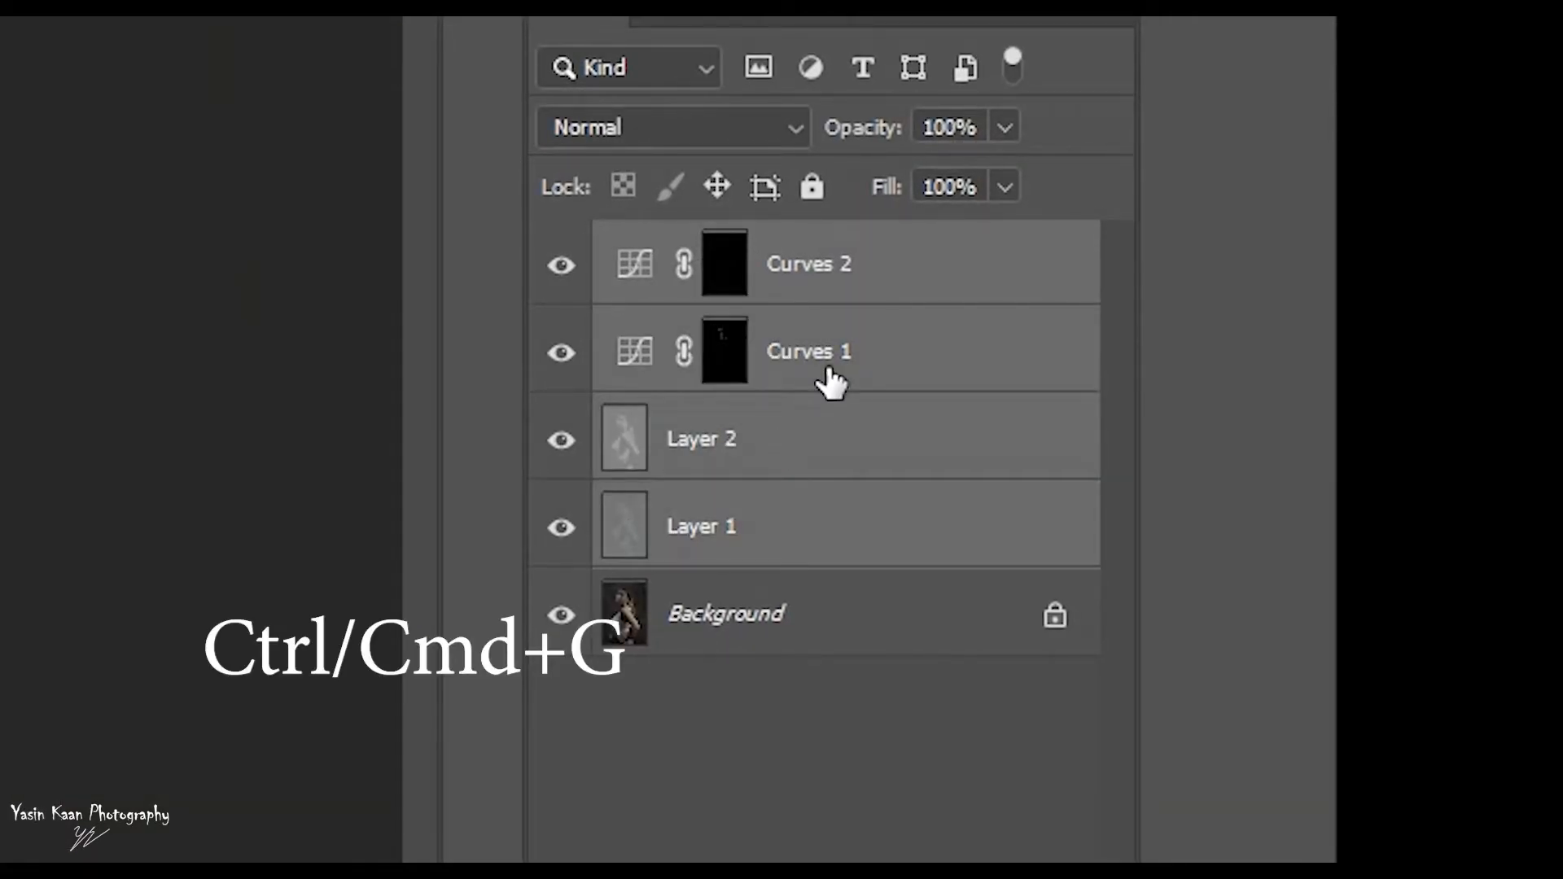
- Name the group 'Dodge & Burn', stamp visible, and group it as 'Frequency Seperation'
key("ctrl+g")
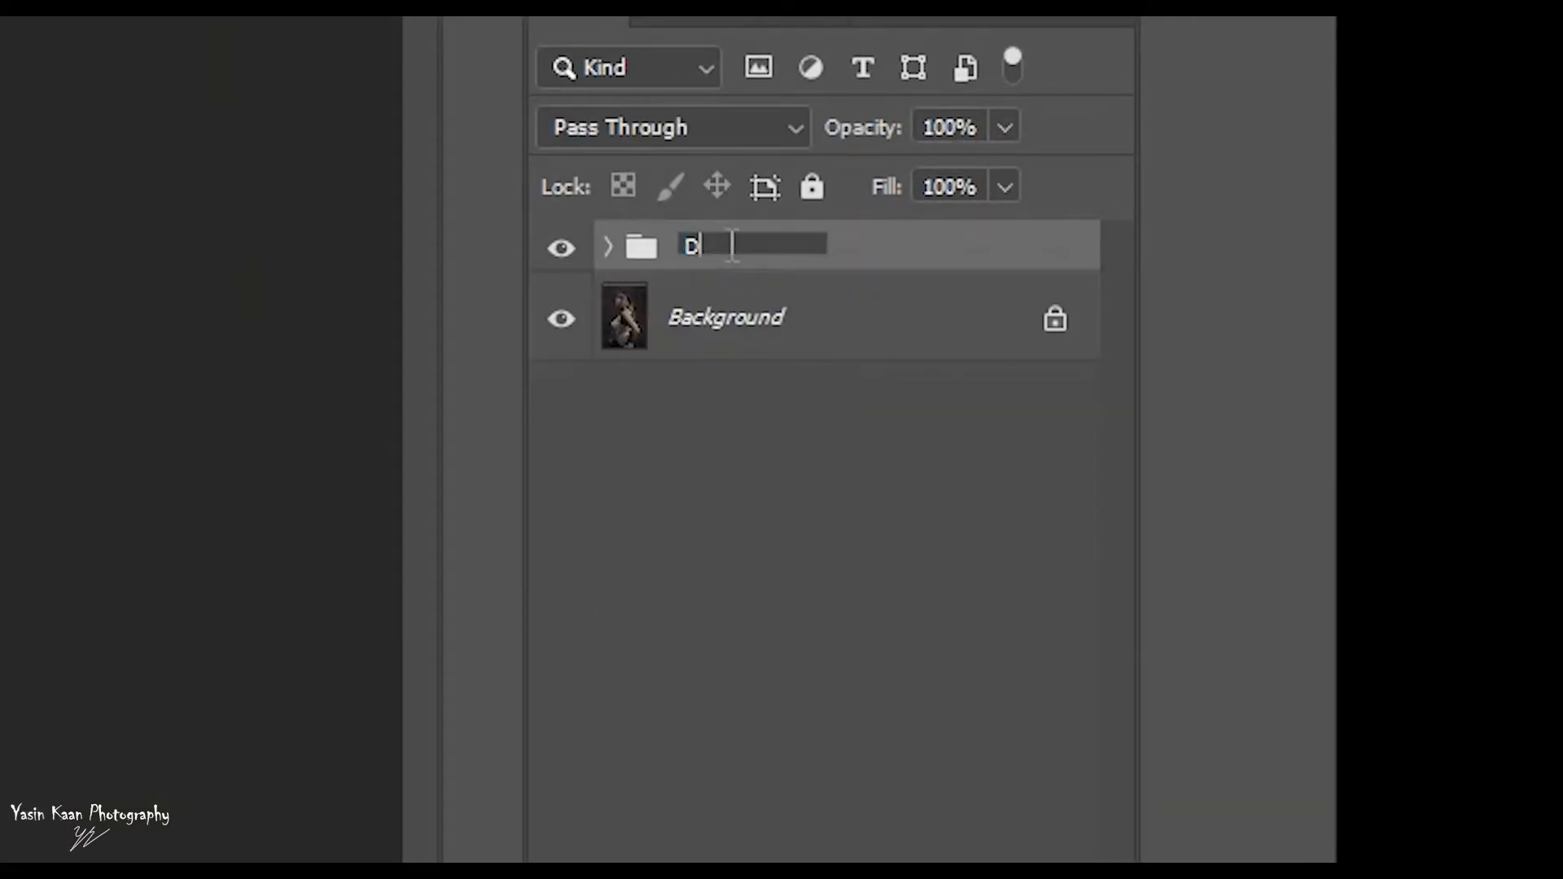
type("odge & Burn")
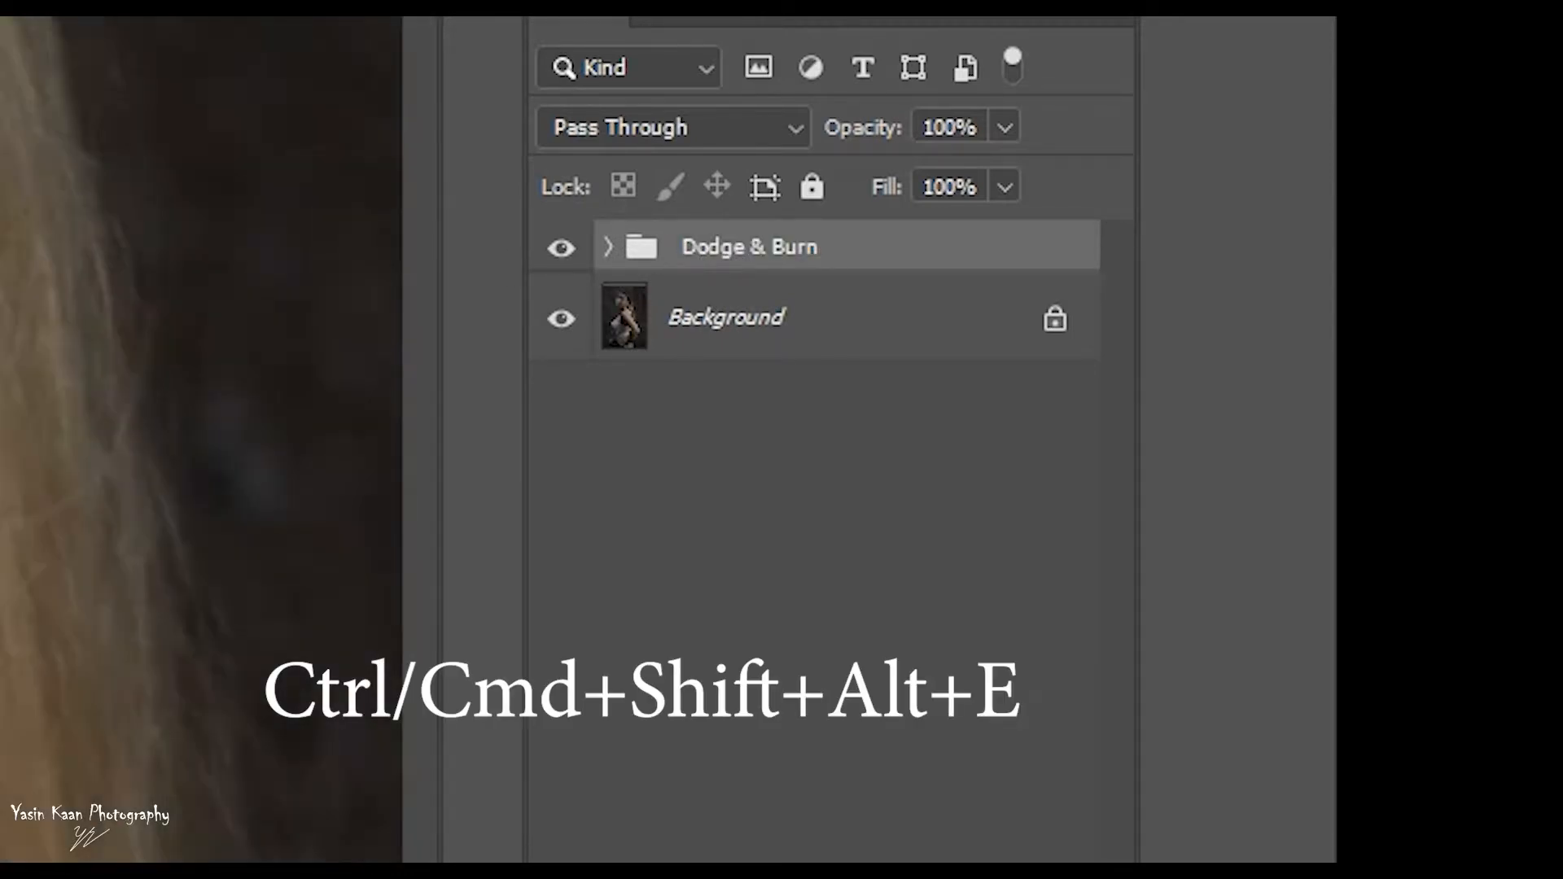
key("ctrl+shift+alt+e")
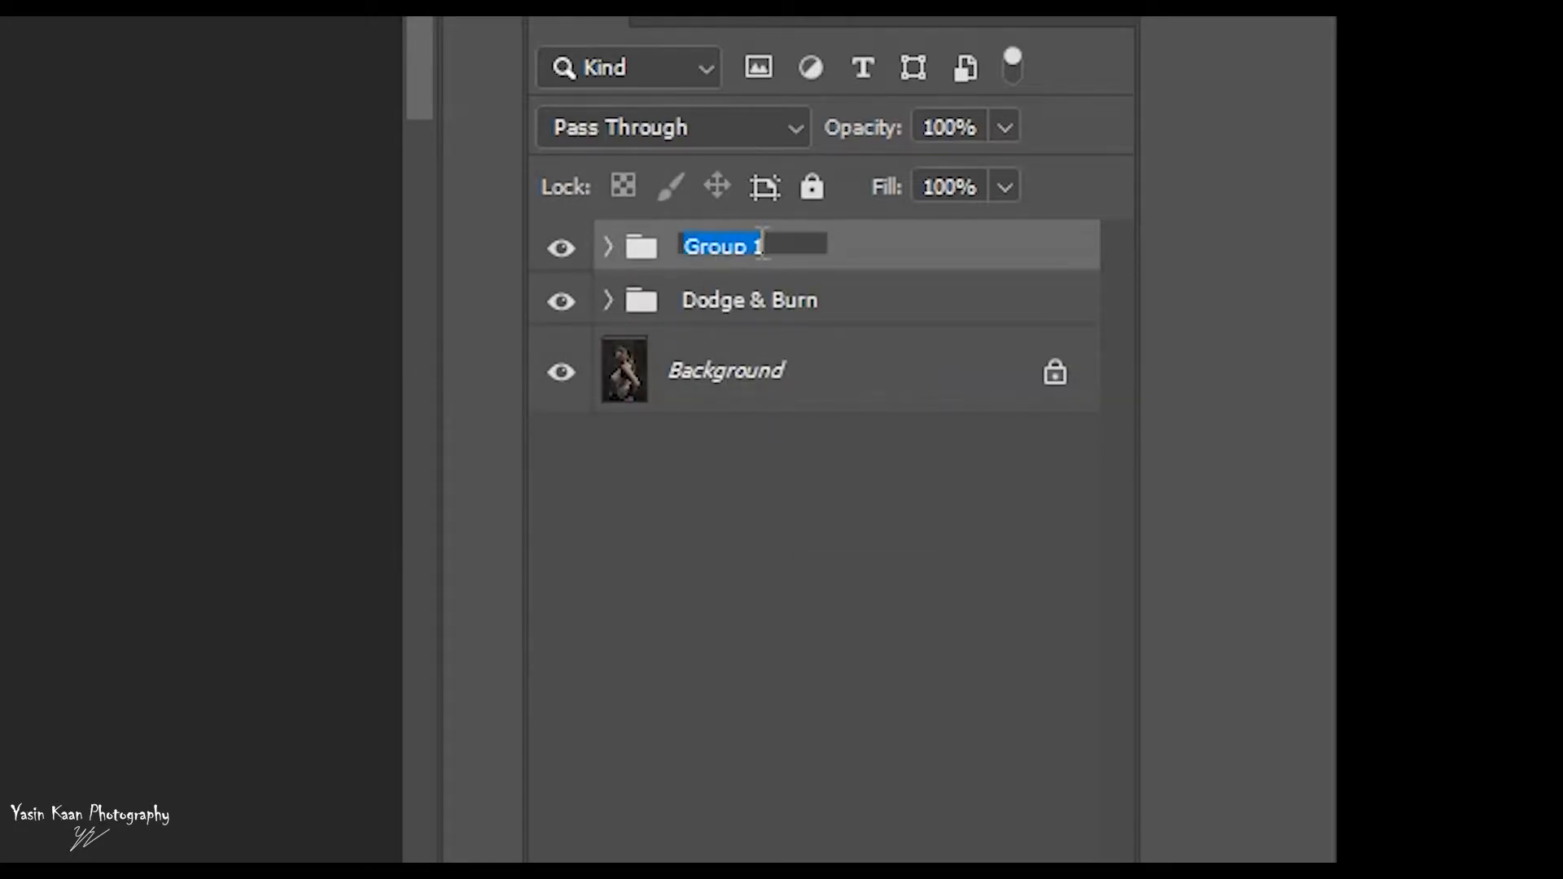
type("Frequency Sepa")
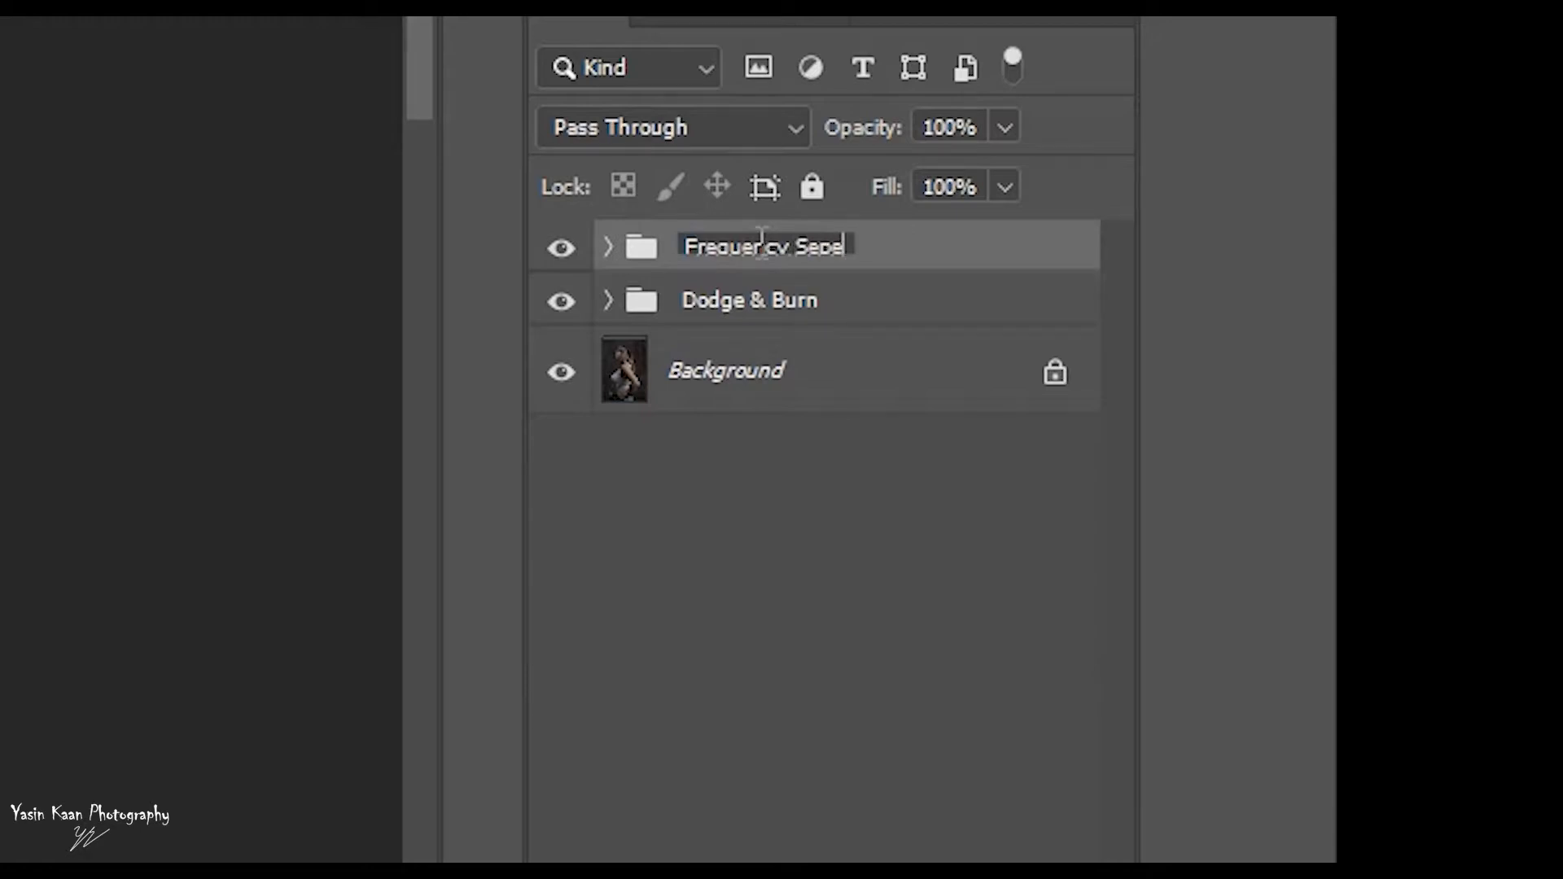
- Hide the Layer 3 copy and apply a 10-pixel Gaussian Blur to Layer 3
left_click(608, 246)
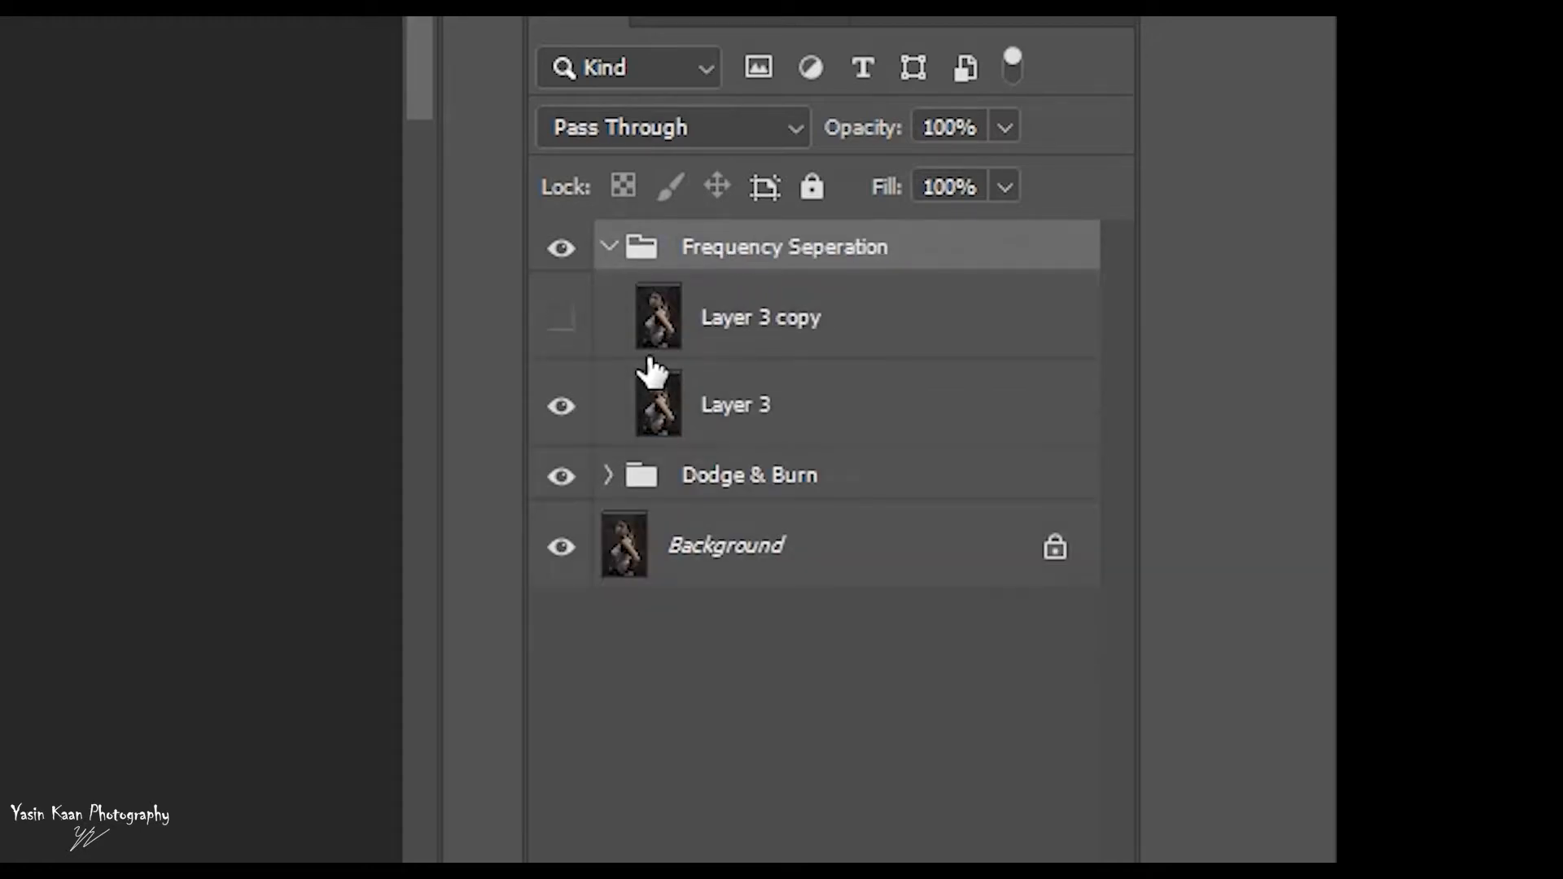
left_click(592, 54)
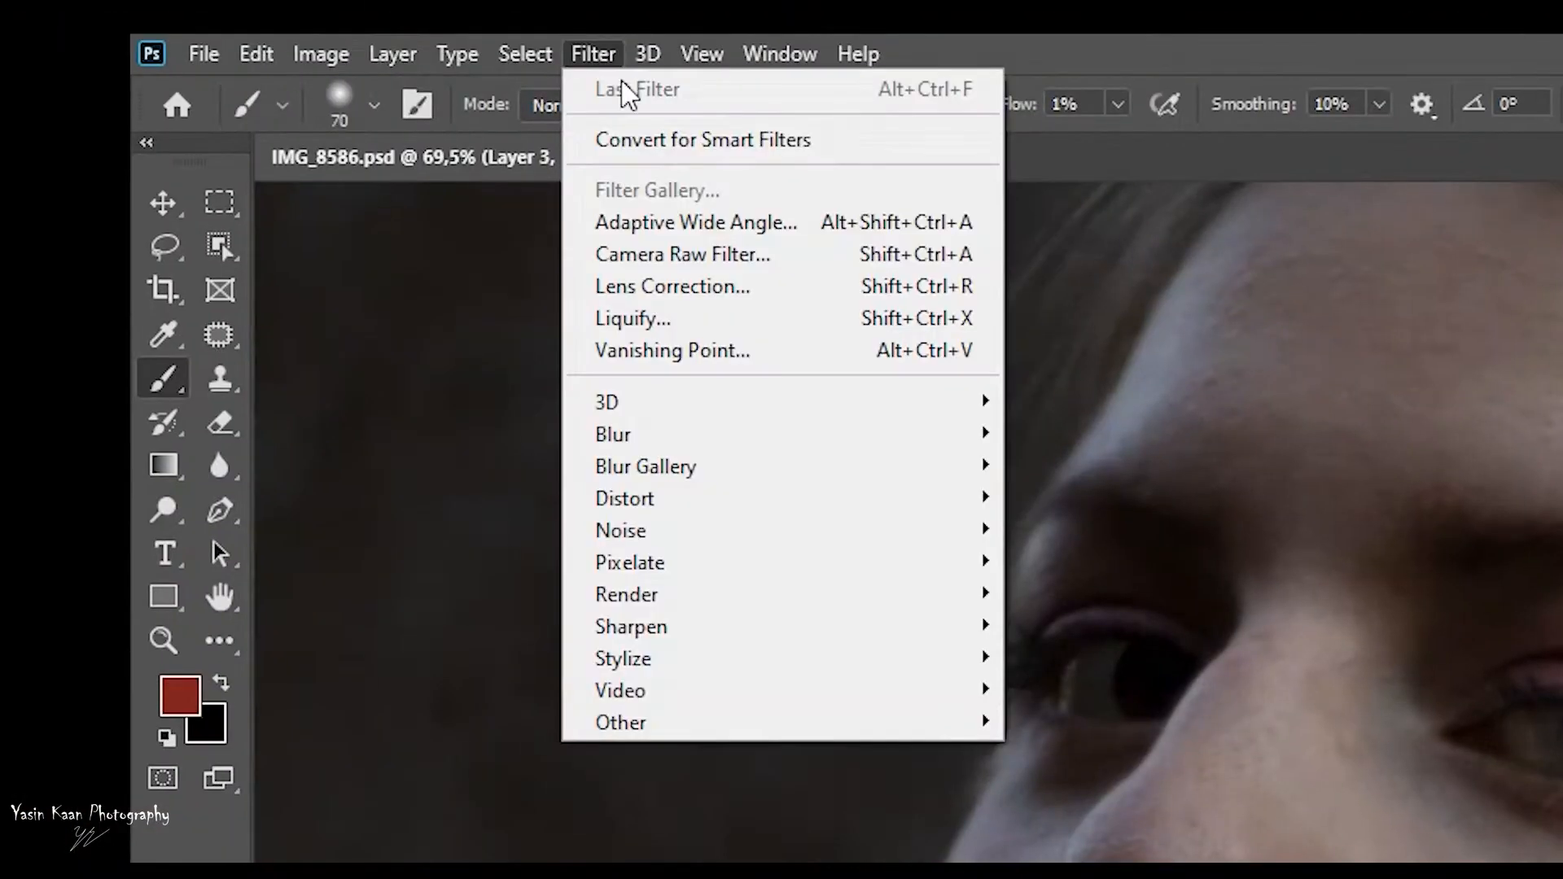
mouse_move(613, 434)
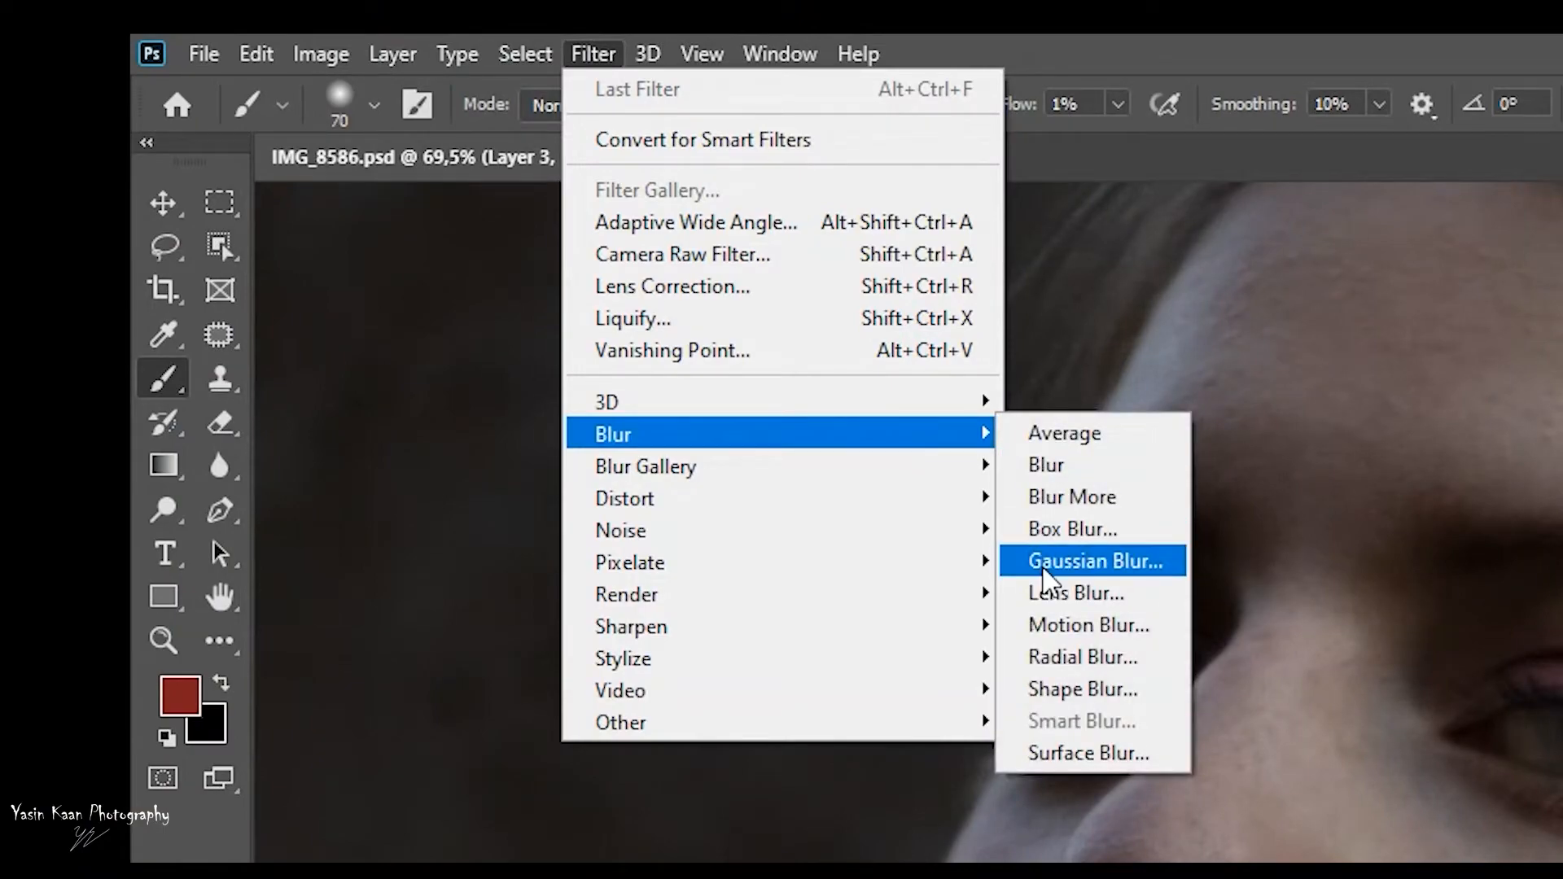
left_click(1091, 560)
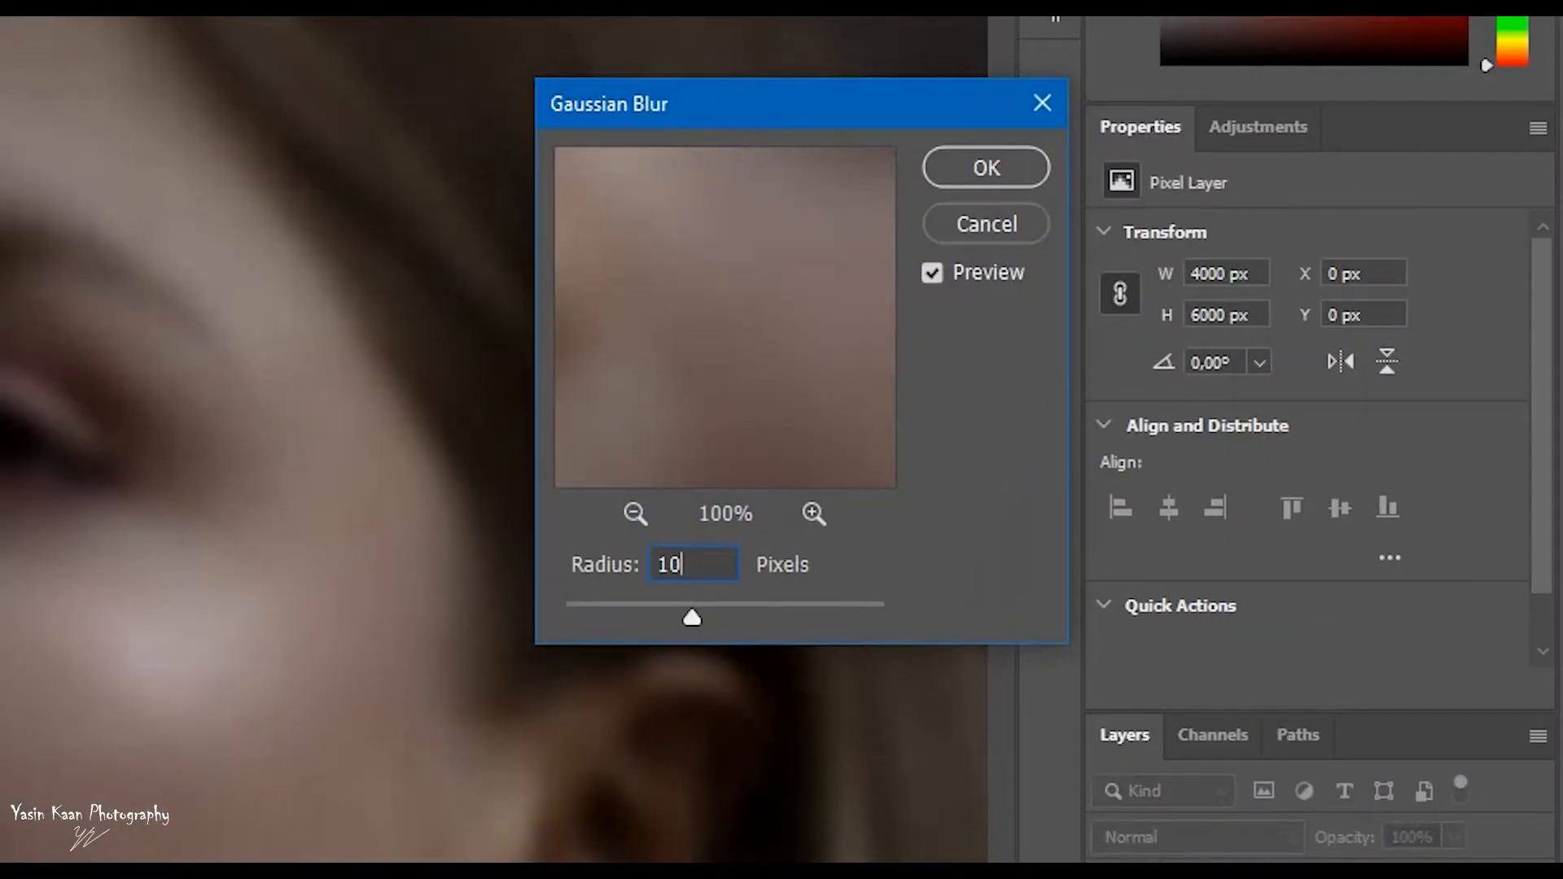
left_click(985, 166)
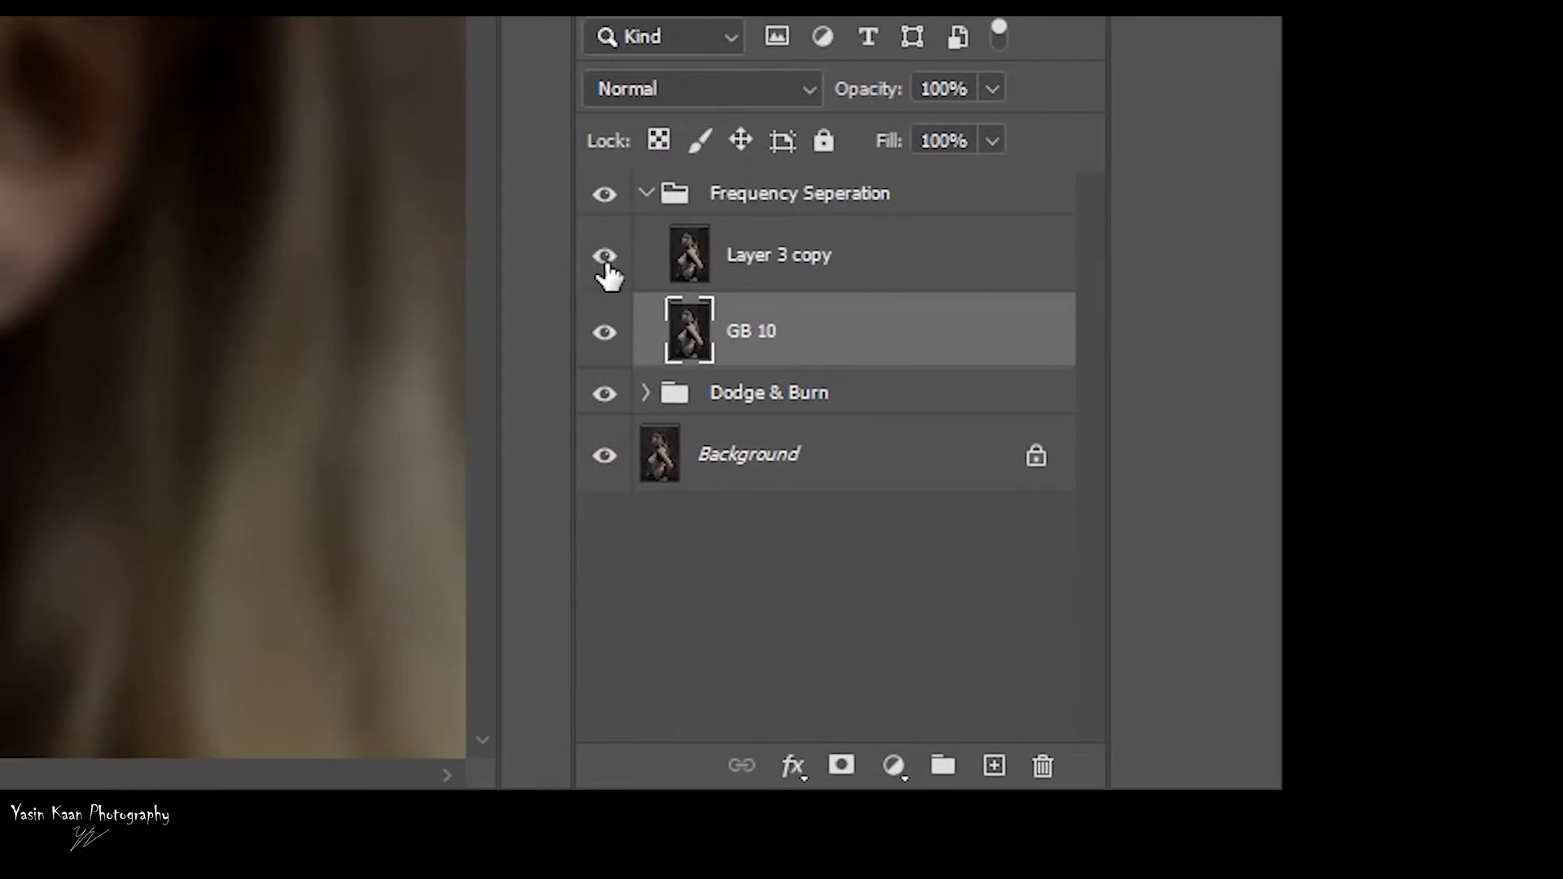
- Extract detail onto the copy via Apply Image (GB 10, Add), set to Linear Light
left_click(582, 61)
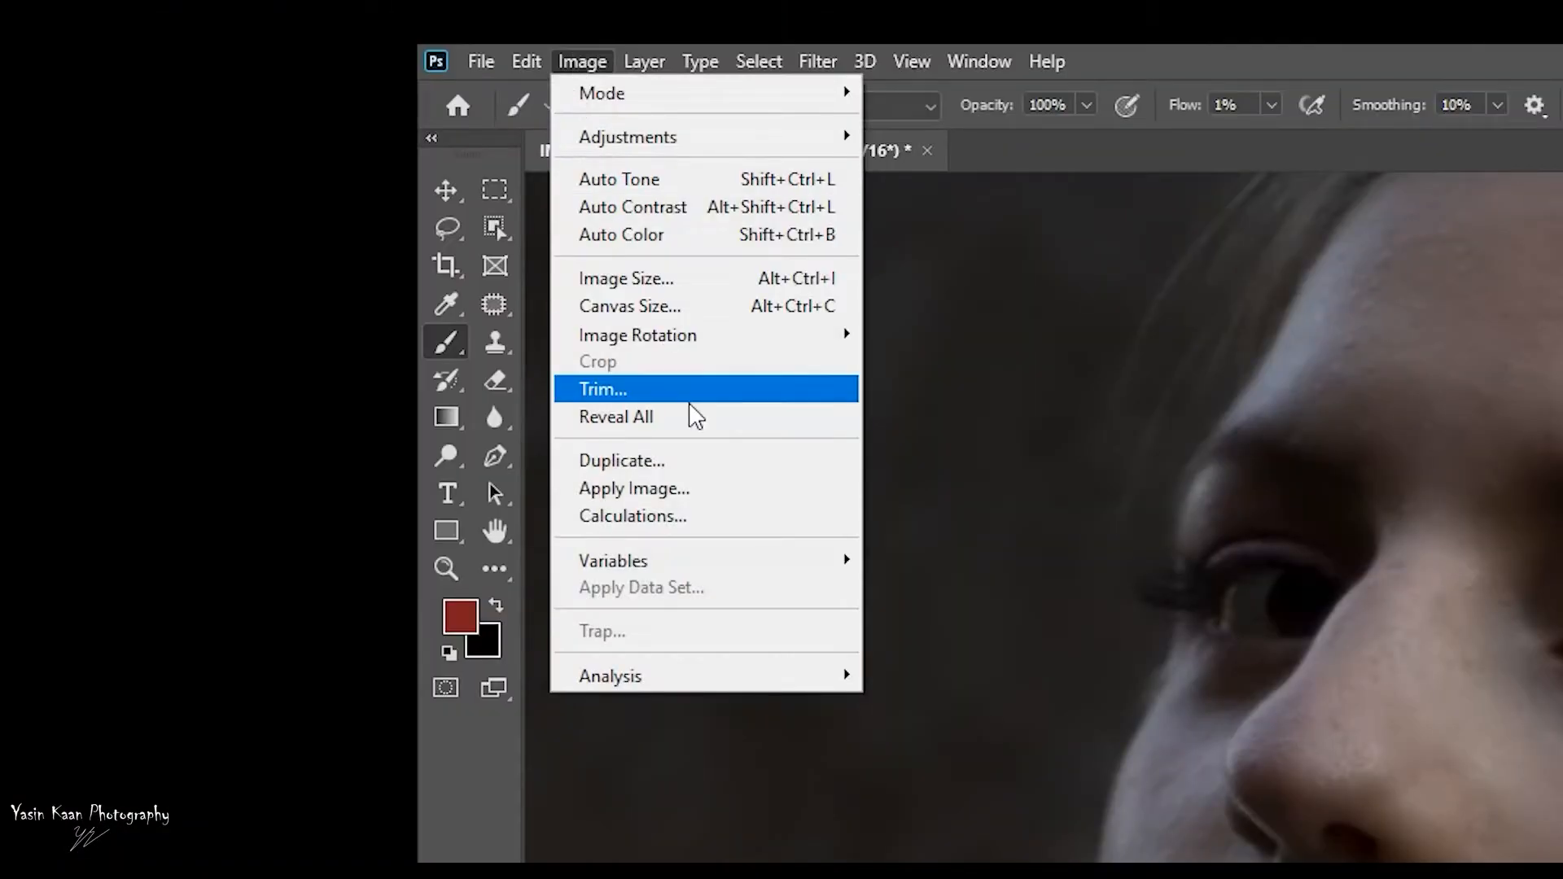
left_click(634, 488)
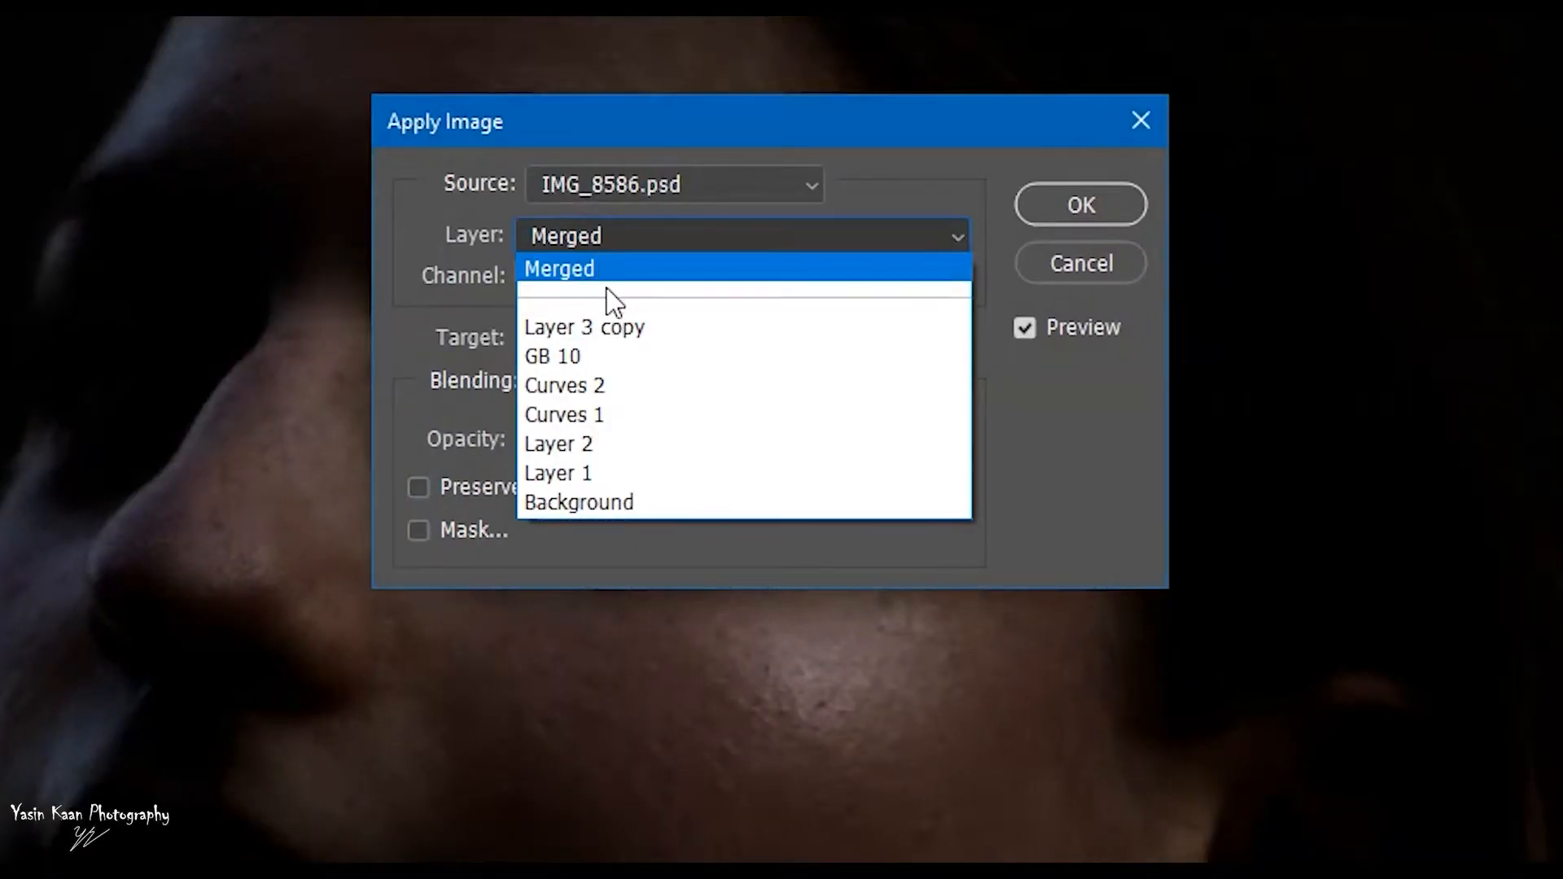
left_click(552, 356)
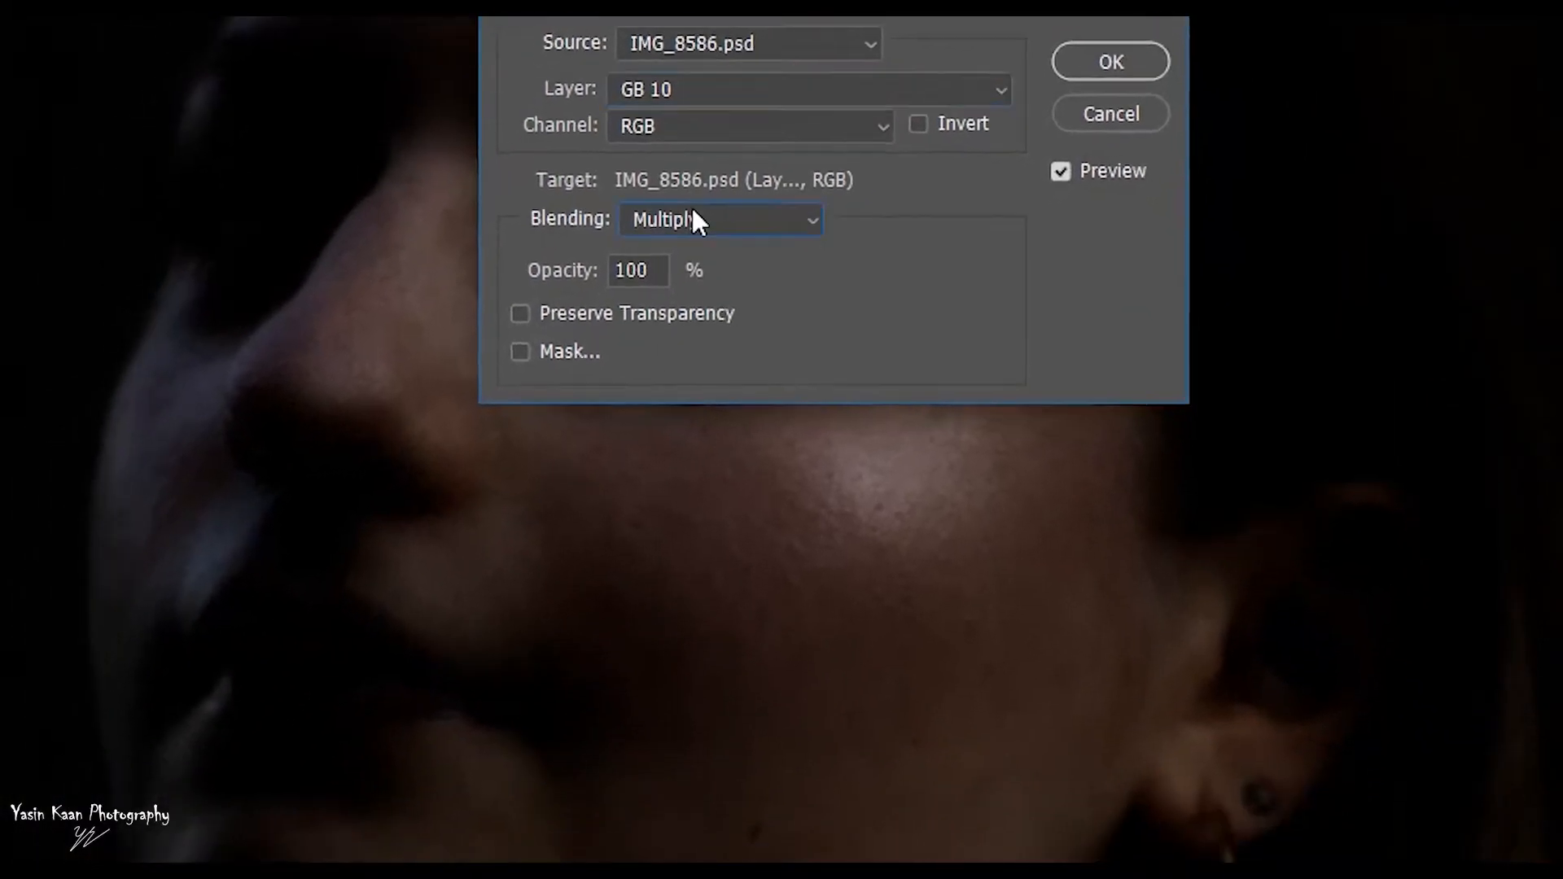
left_click(718, 218)
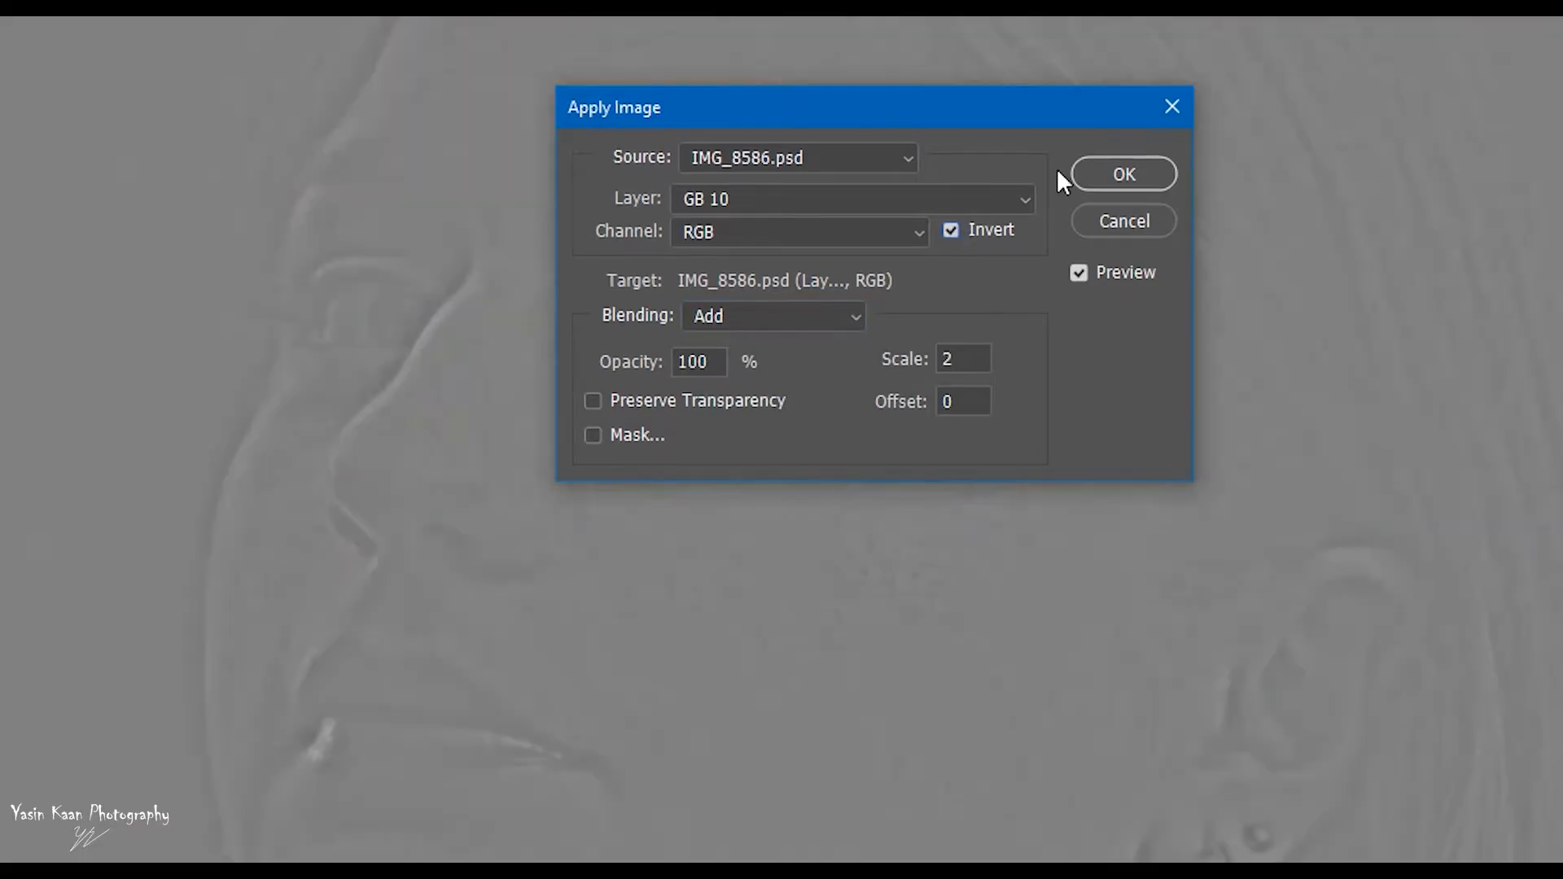
left_click(1122, 173)
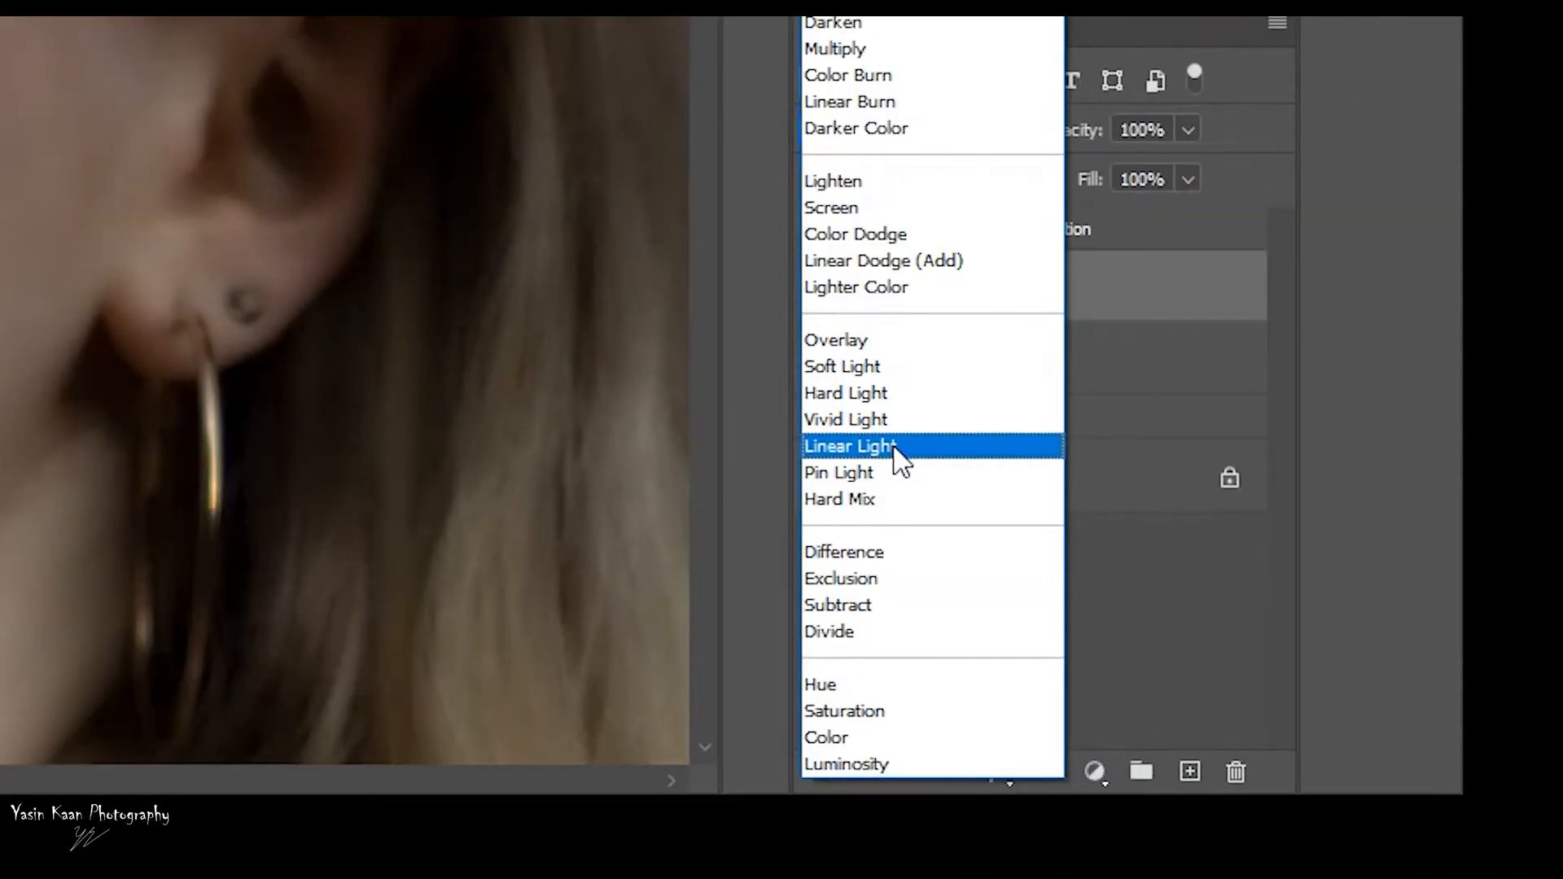
left_click(849, 446)
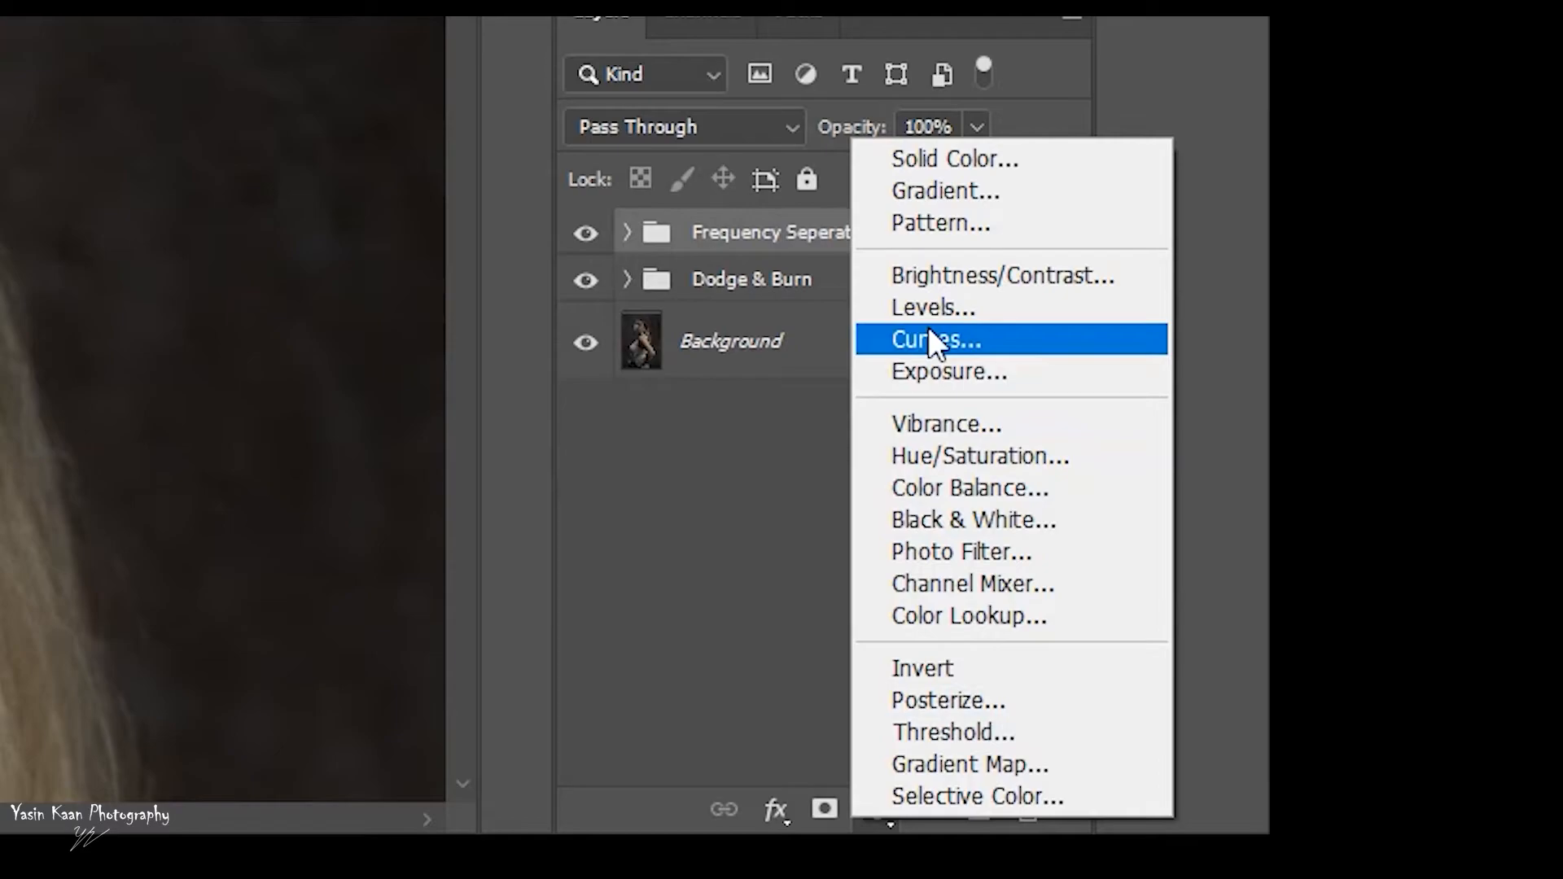
- Add Curves 3 in Screen at 20% with black mask, plus a gray Color Dodge layer
left_click(682, 126)
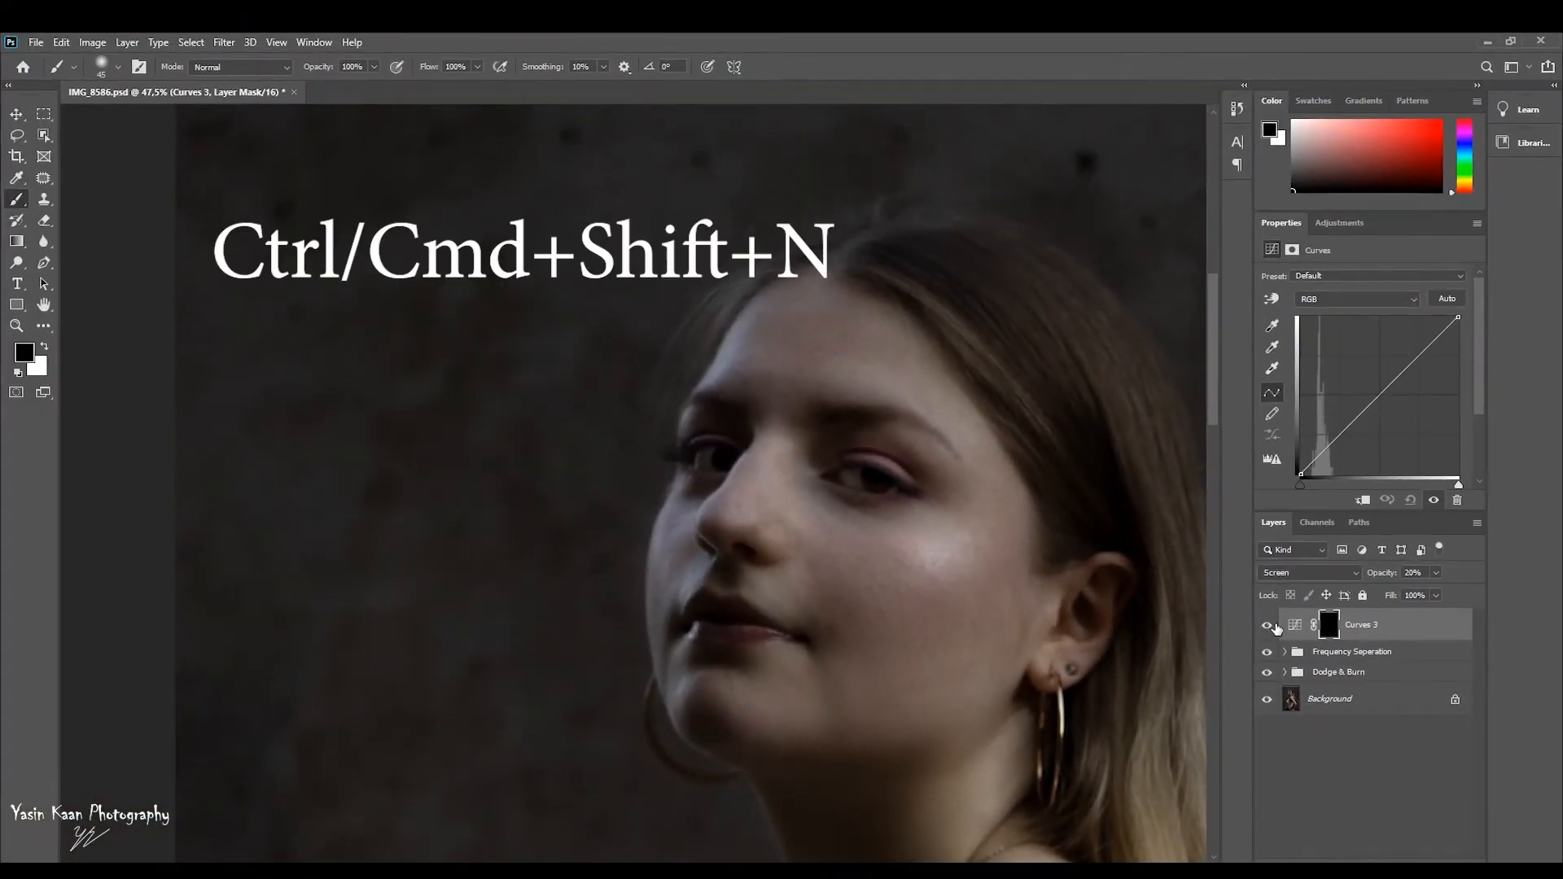
key("ctrl+shift+n")
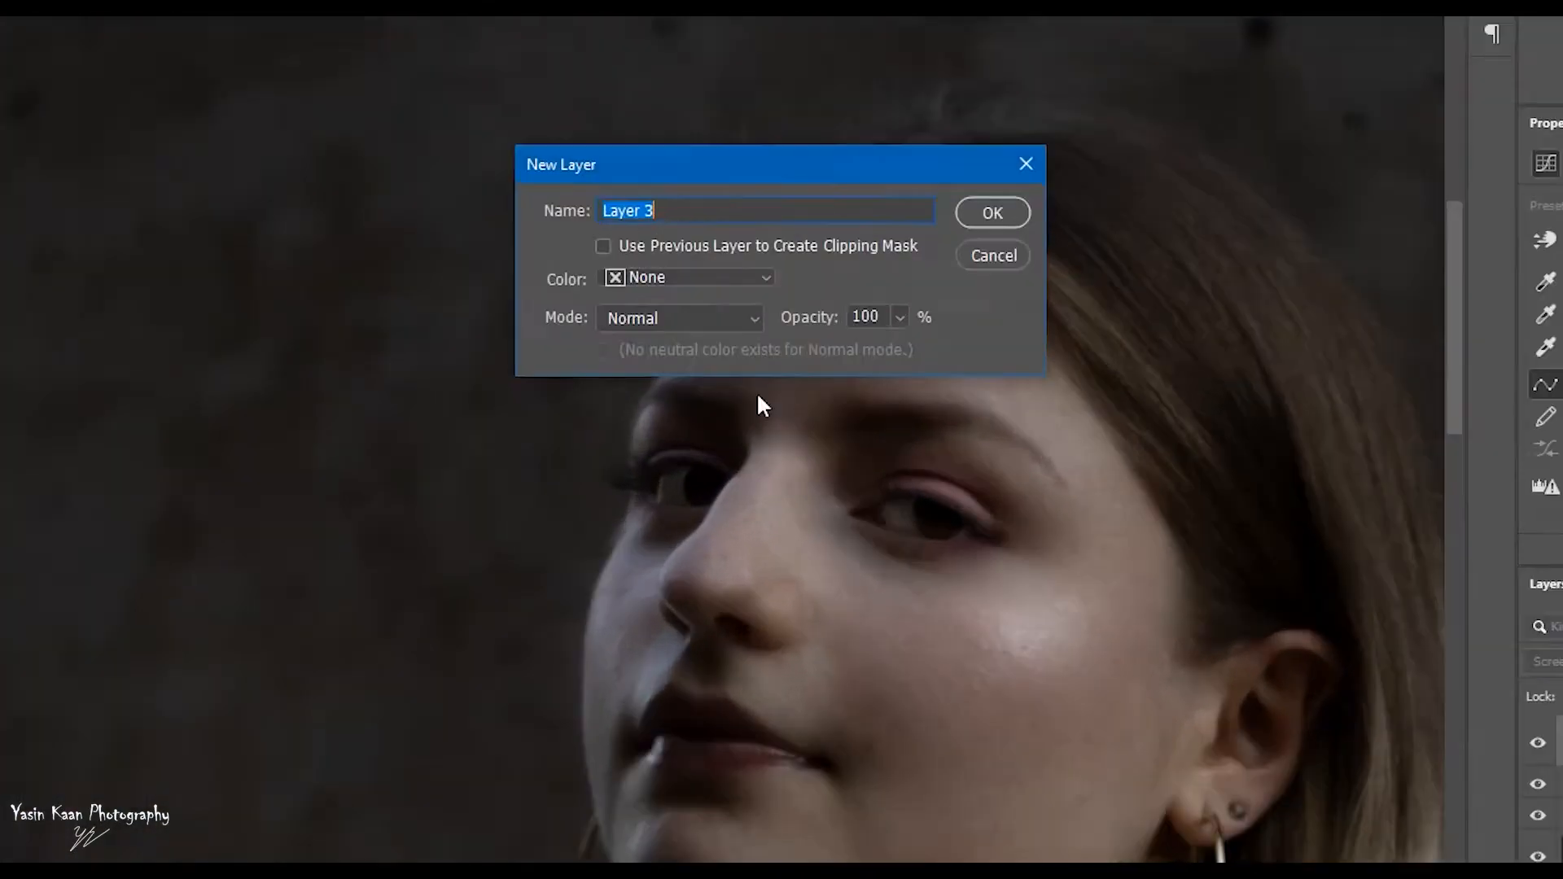
left_click(680, 318)
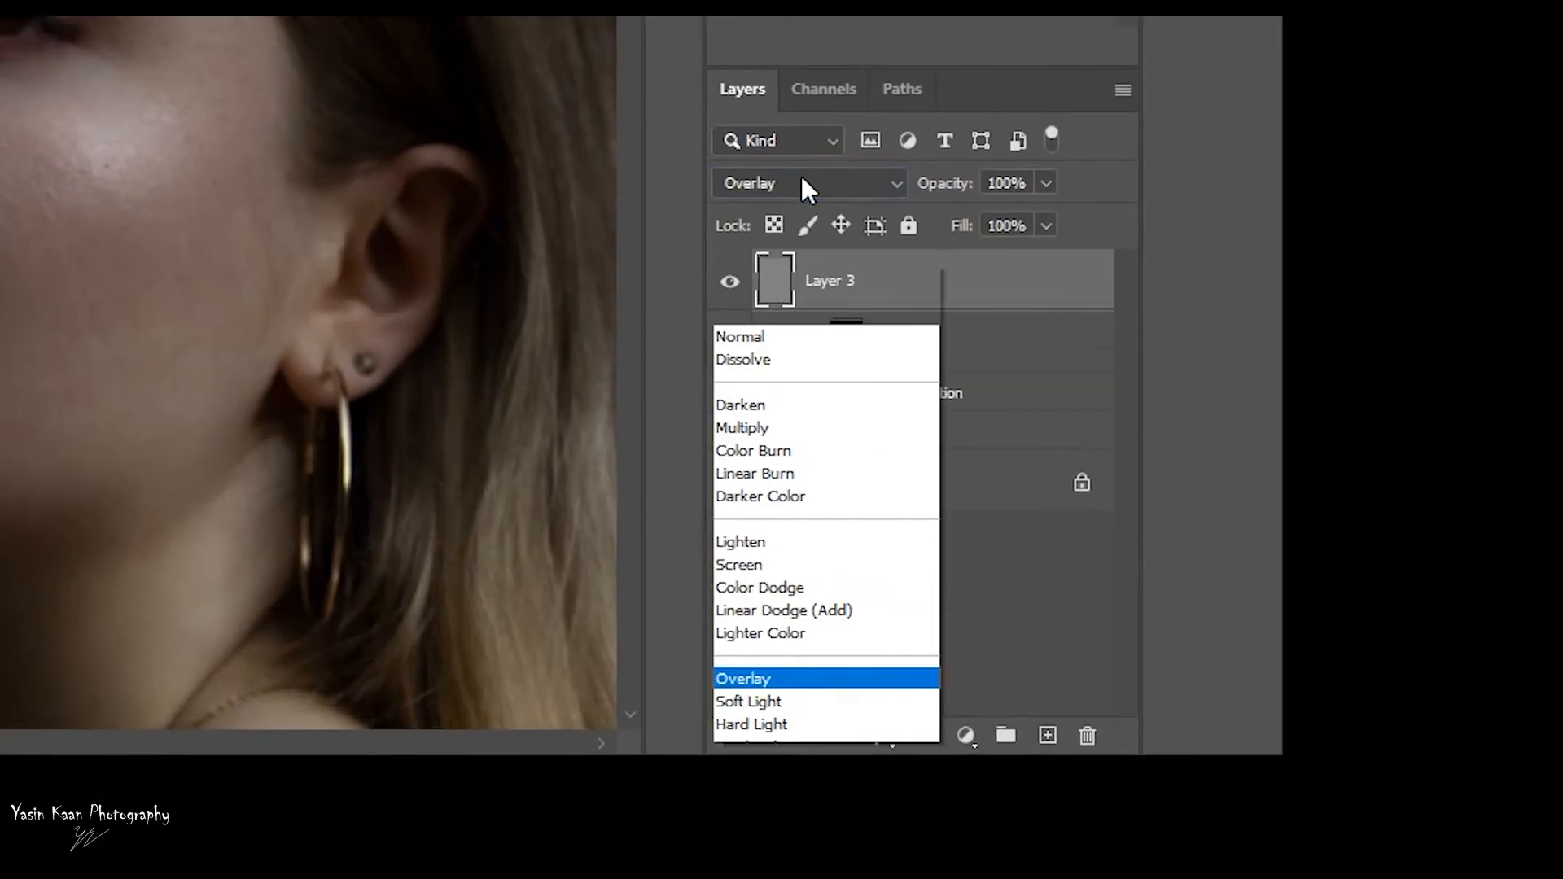
left_click(759, 587)
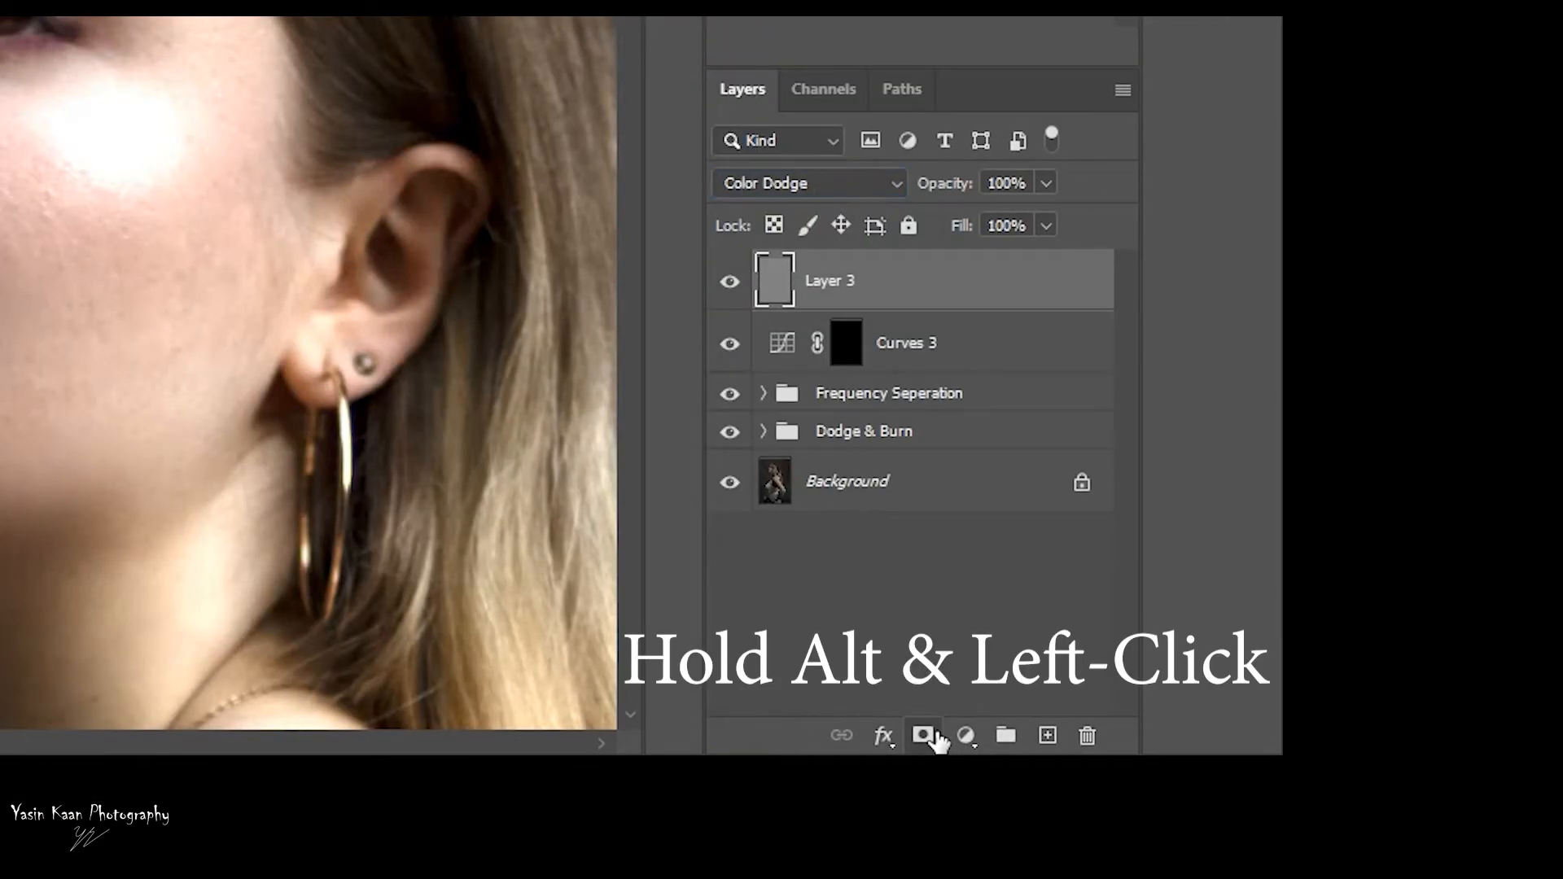